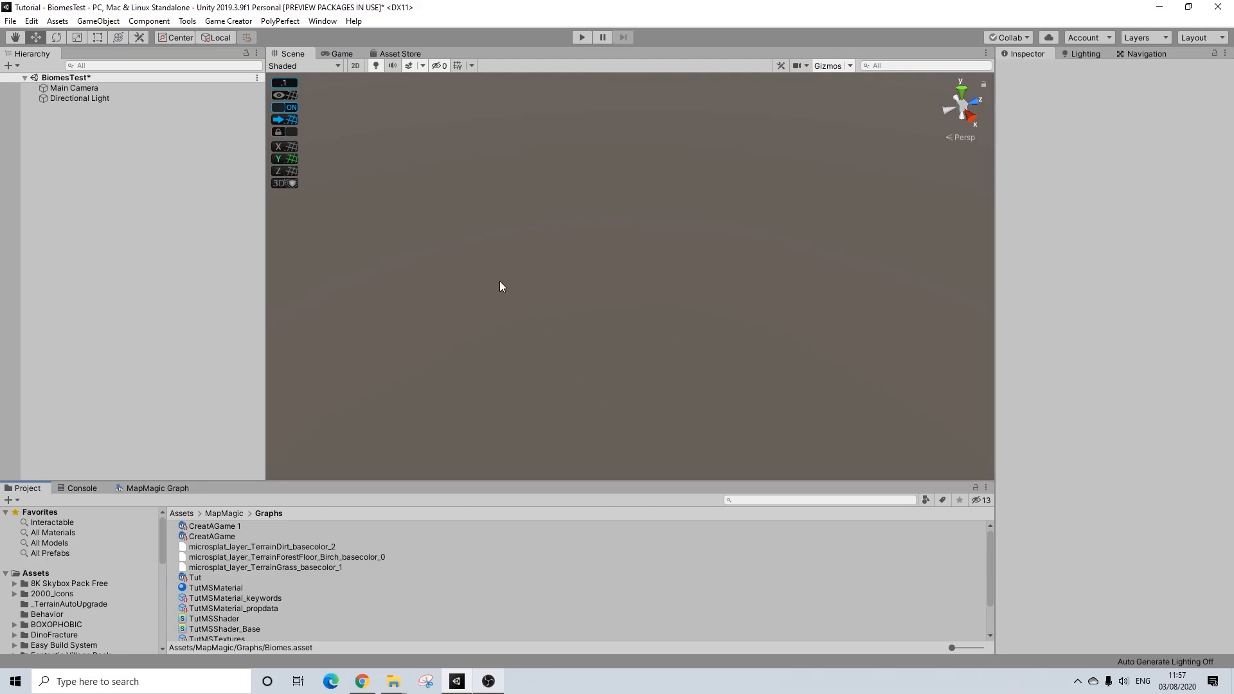
- Create a MapMagic graph asset named 'Biomes' in the Graphs folder
right_click(264, 557)
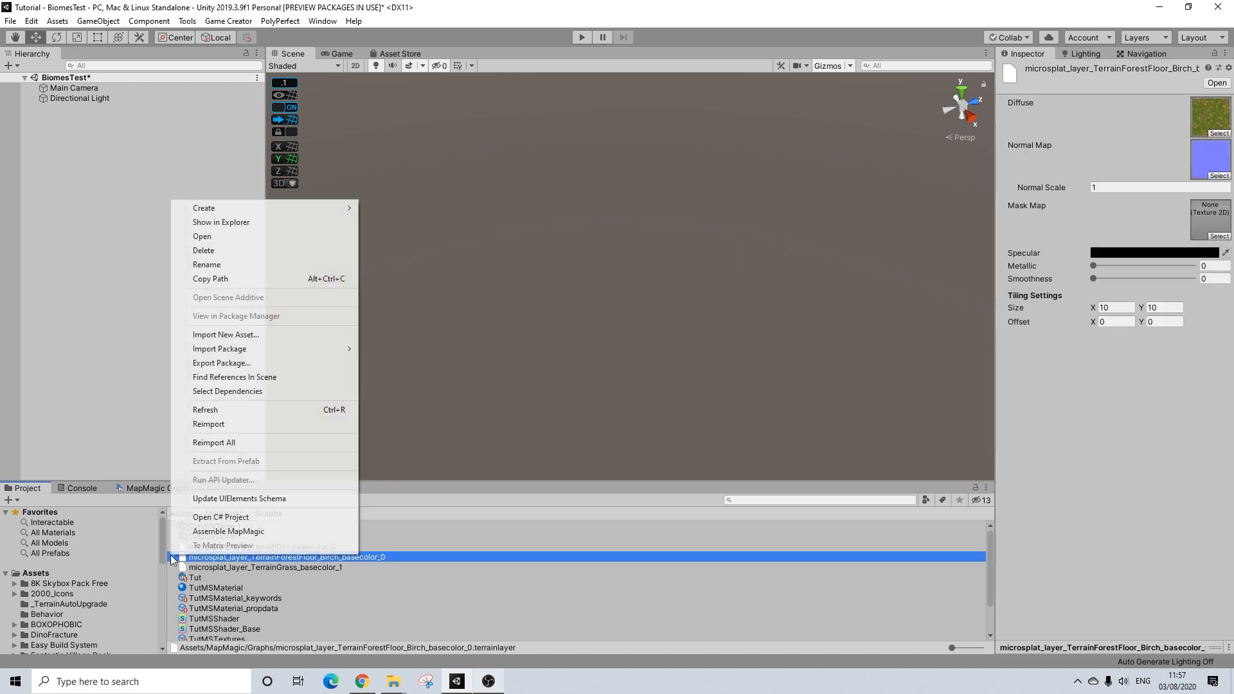
left_click(204, 208)
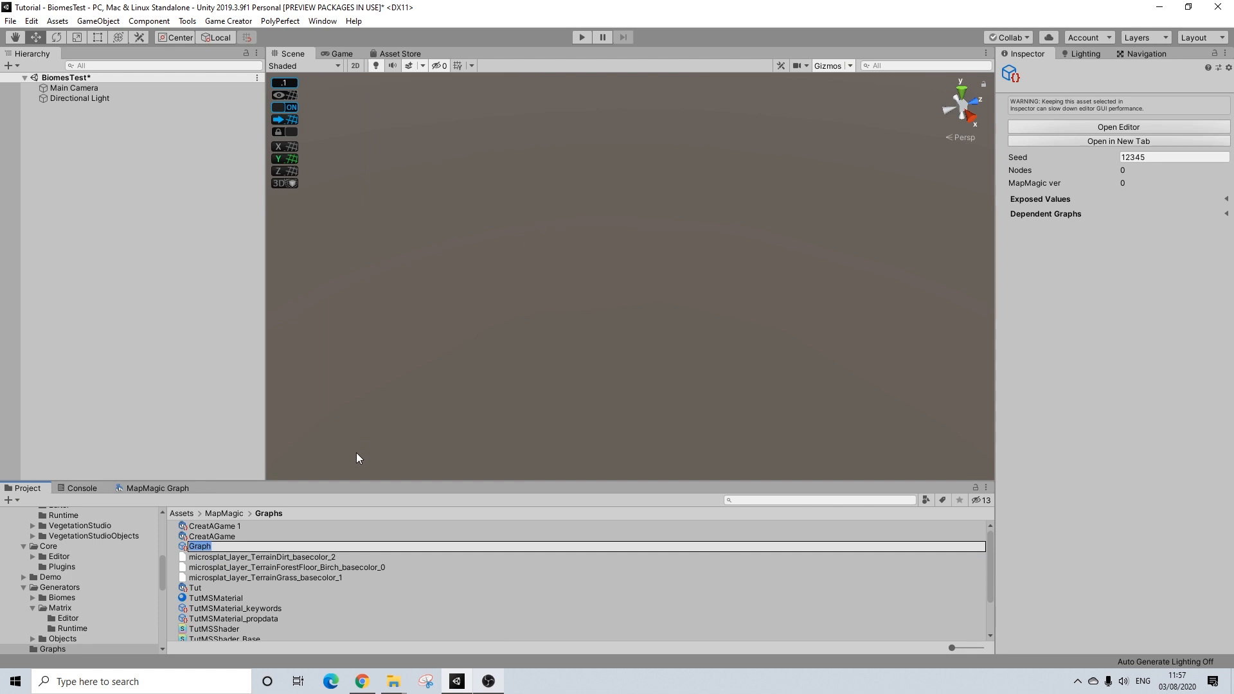
type("Biomes")
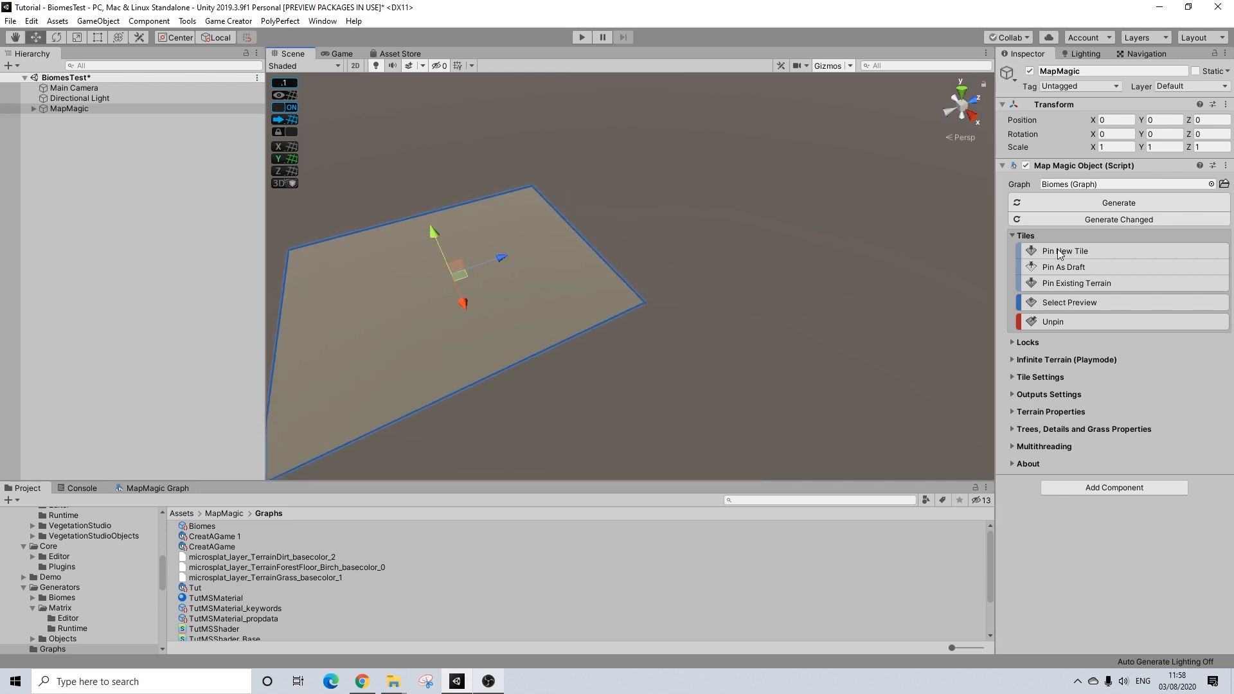
- Pin a new terrain tile to extend the MapMagic strip
left_click(1059, 251)
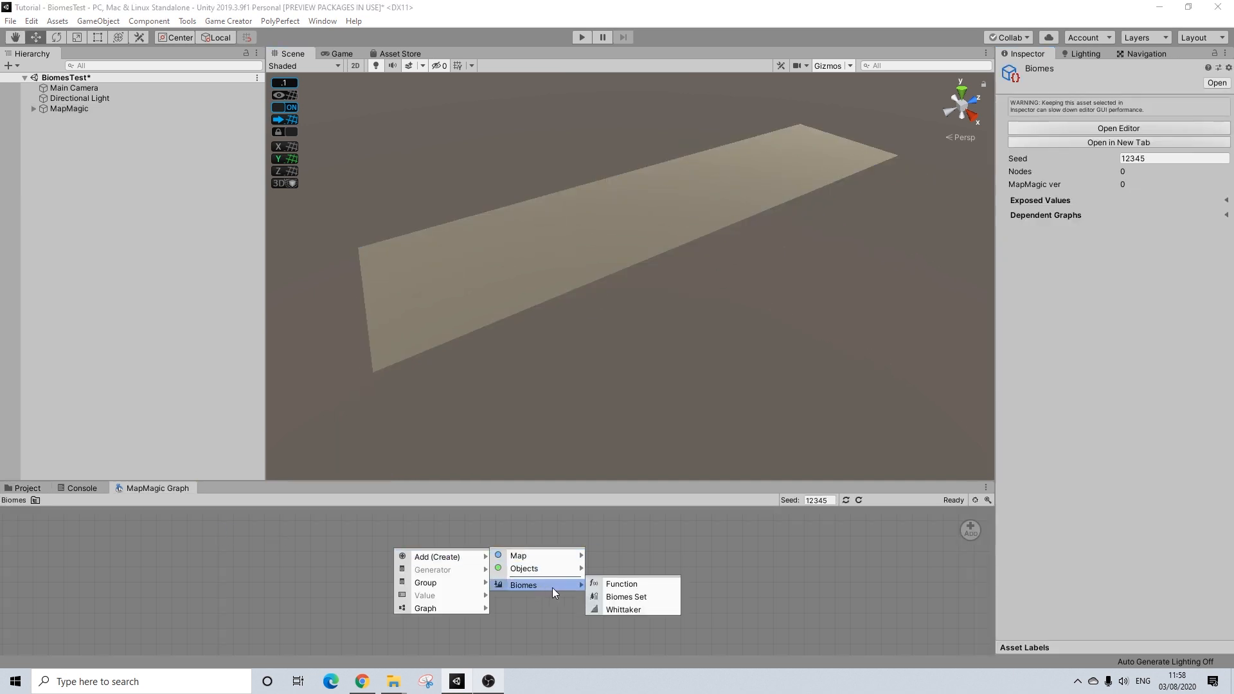
- Add a Biomes Set node and give it four biome layers
left_click(626, 597)
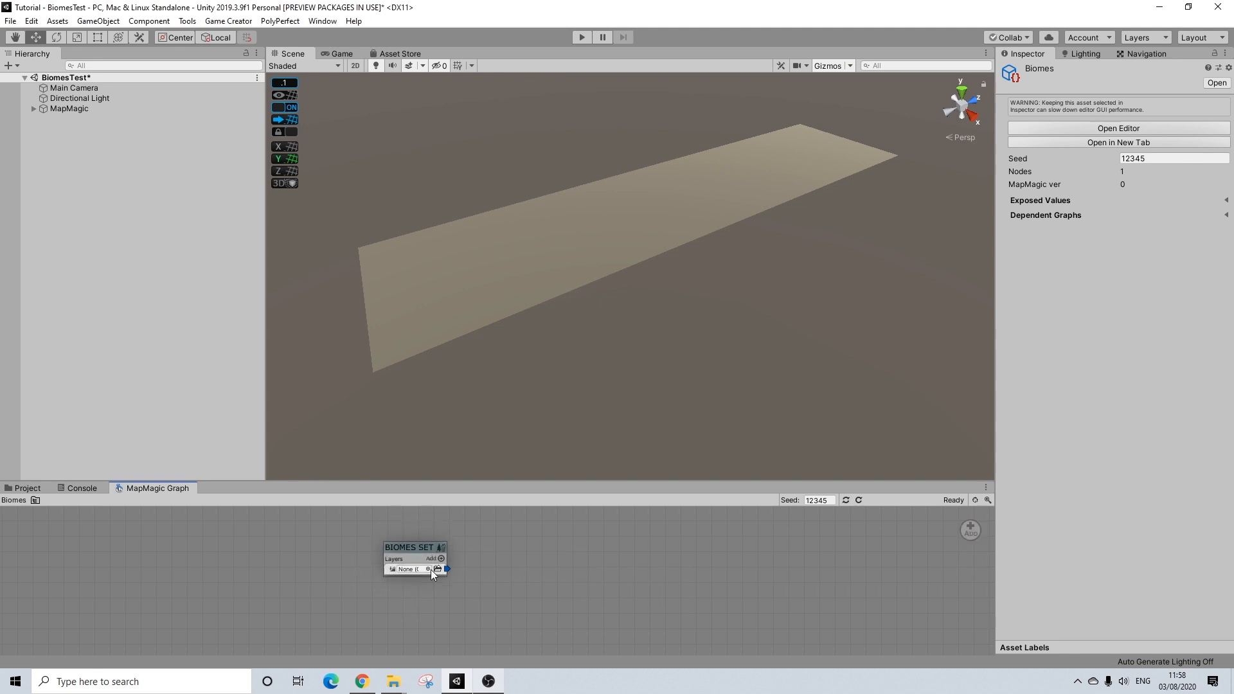
left_click(442, 559)
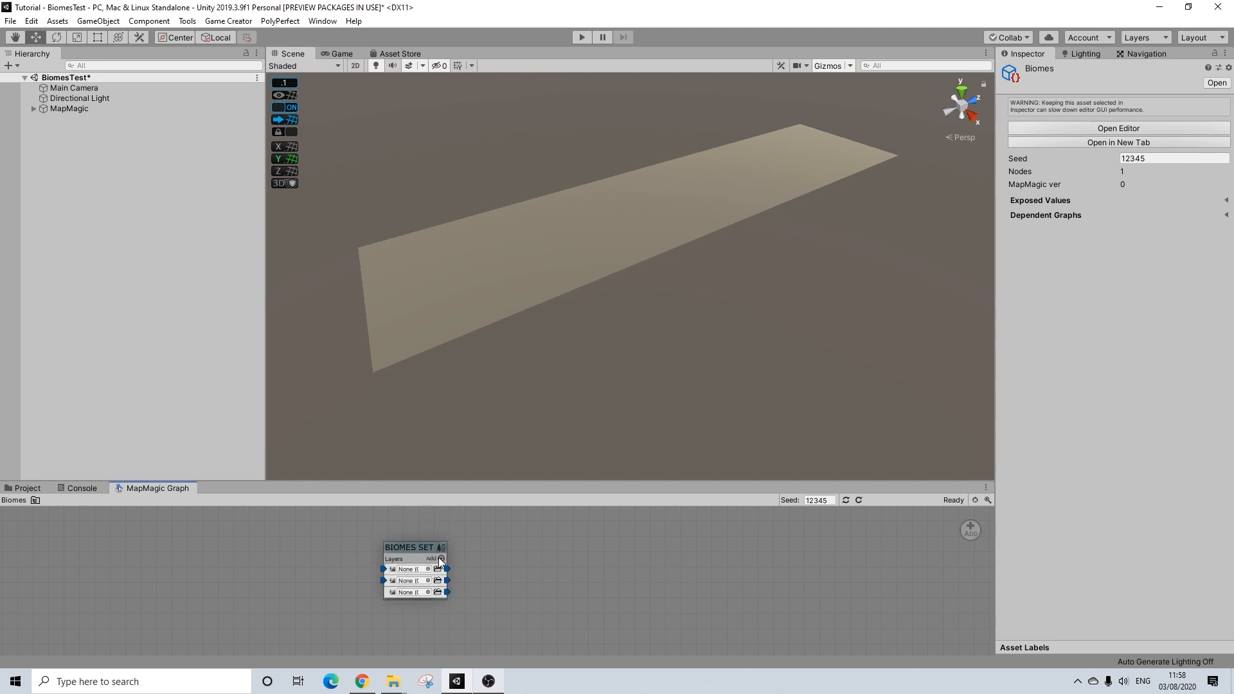
left_click(441, 559)
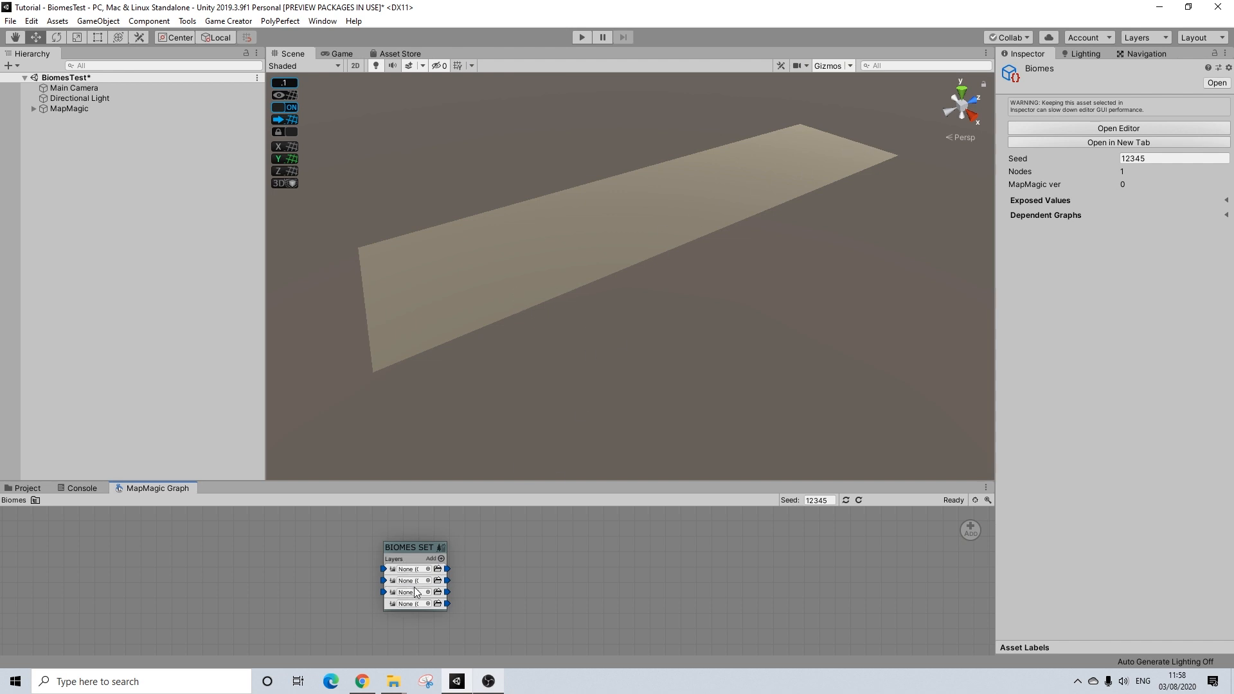
- Assign SimpleGraph, Badlands, Dunes and SnowPlains to the four biome layers
left_click(408, 592)
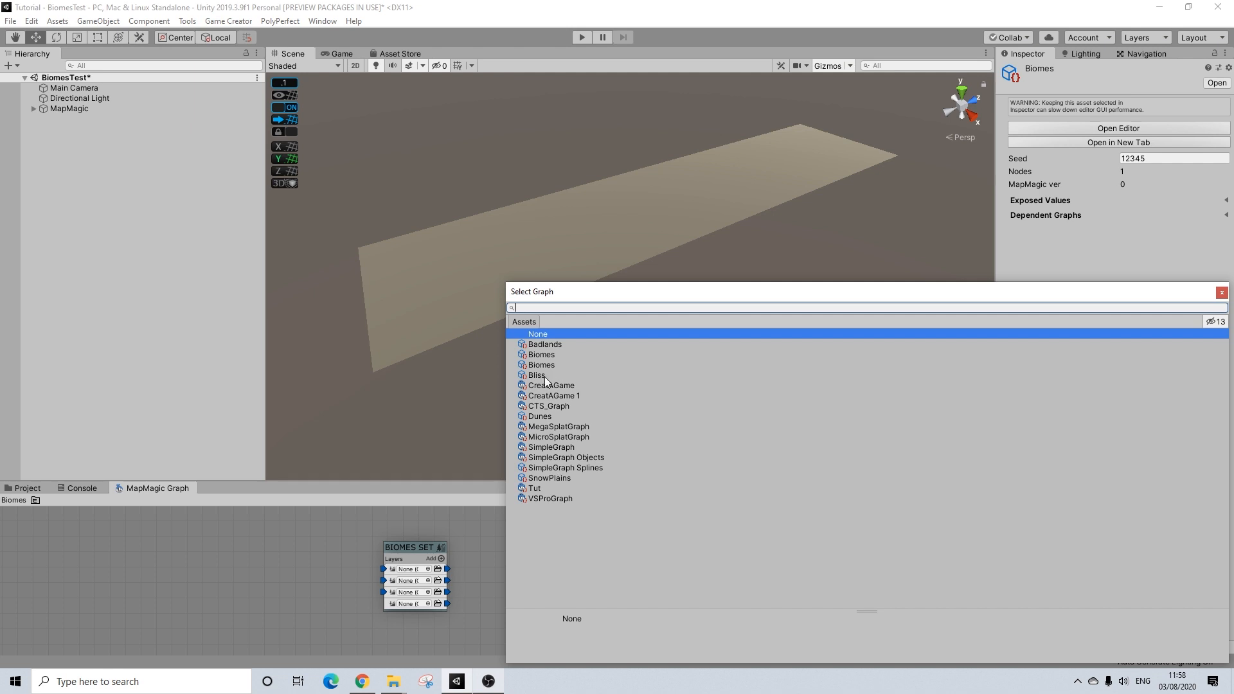
left_click(551, 446)
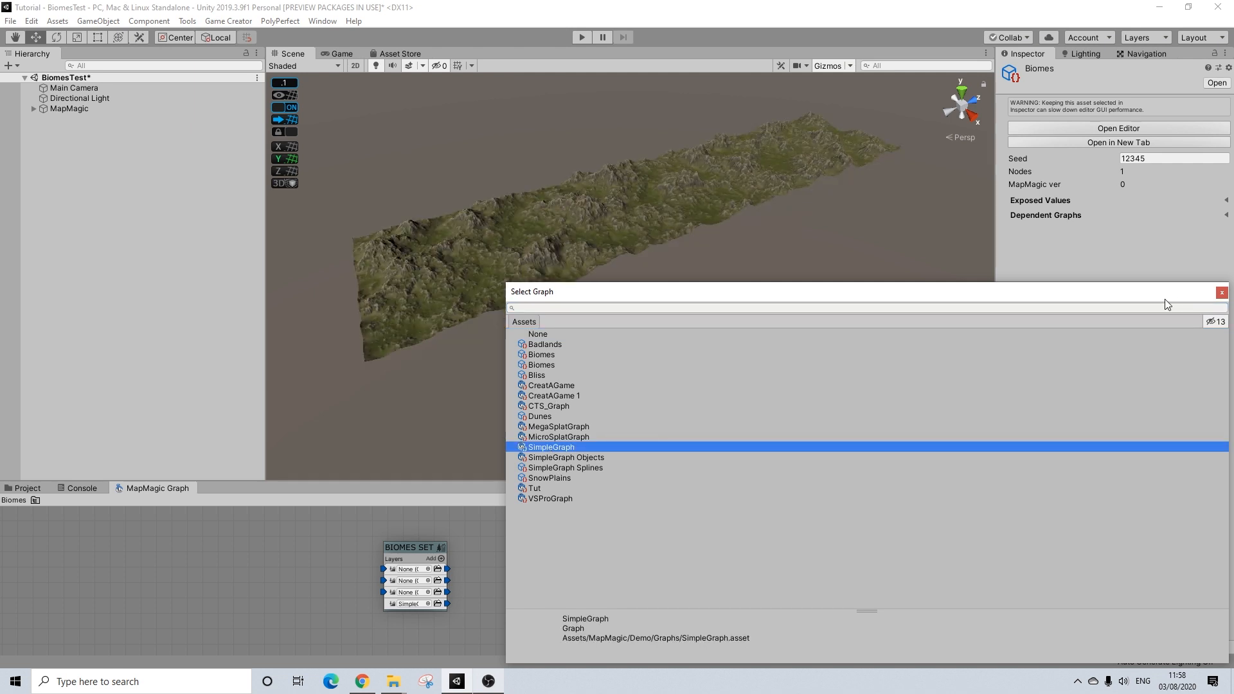
left_click(551, 446)
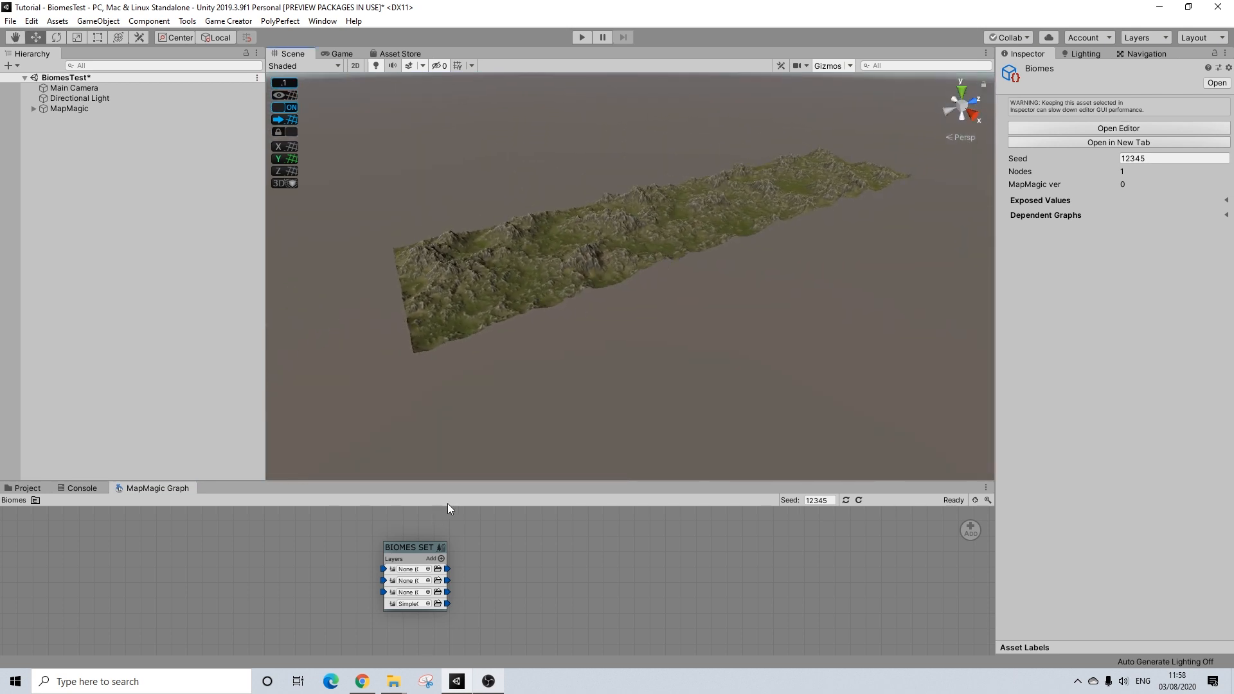
left_click(408, 592)
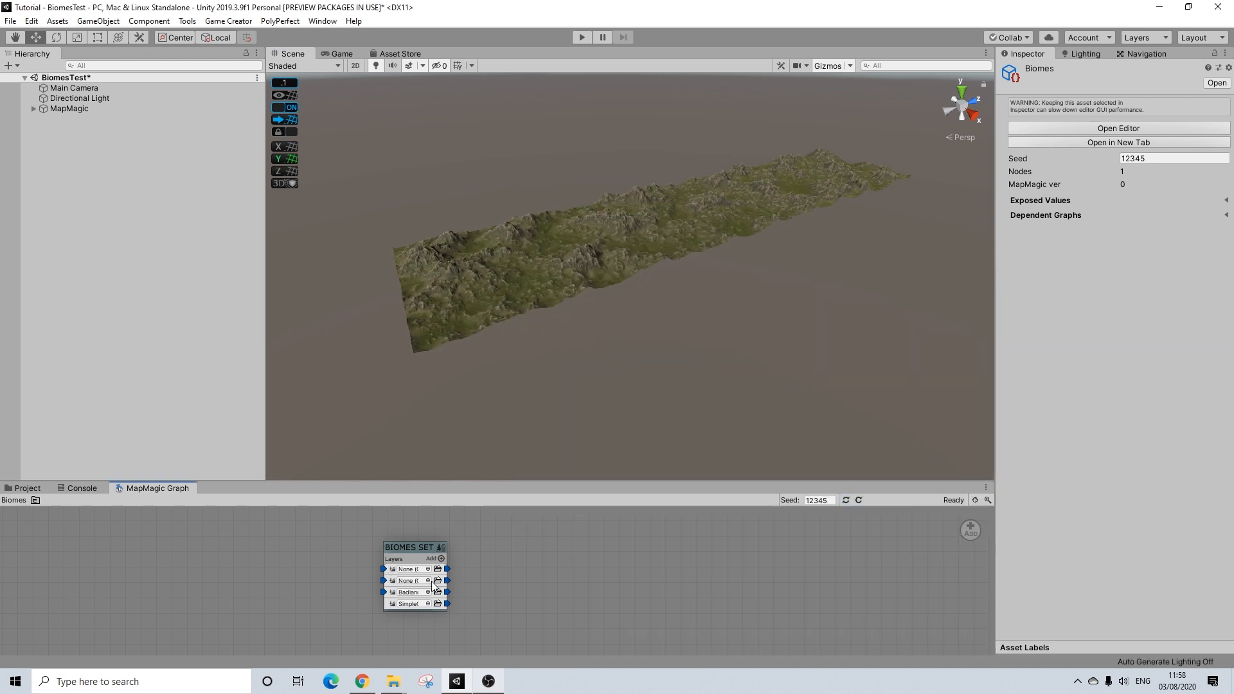
left_click(427, 581)
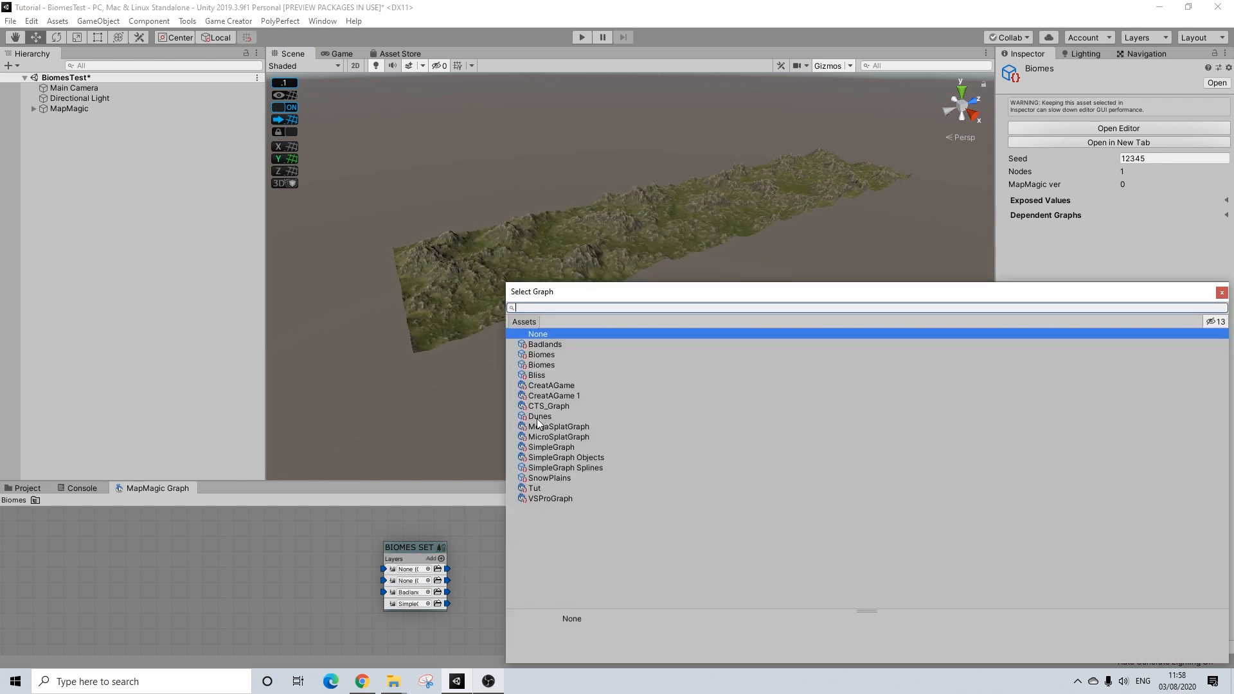
left_click(537, 416)
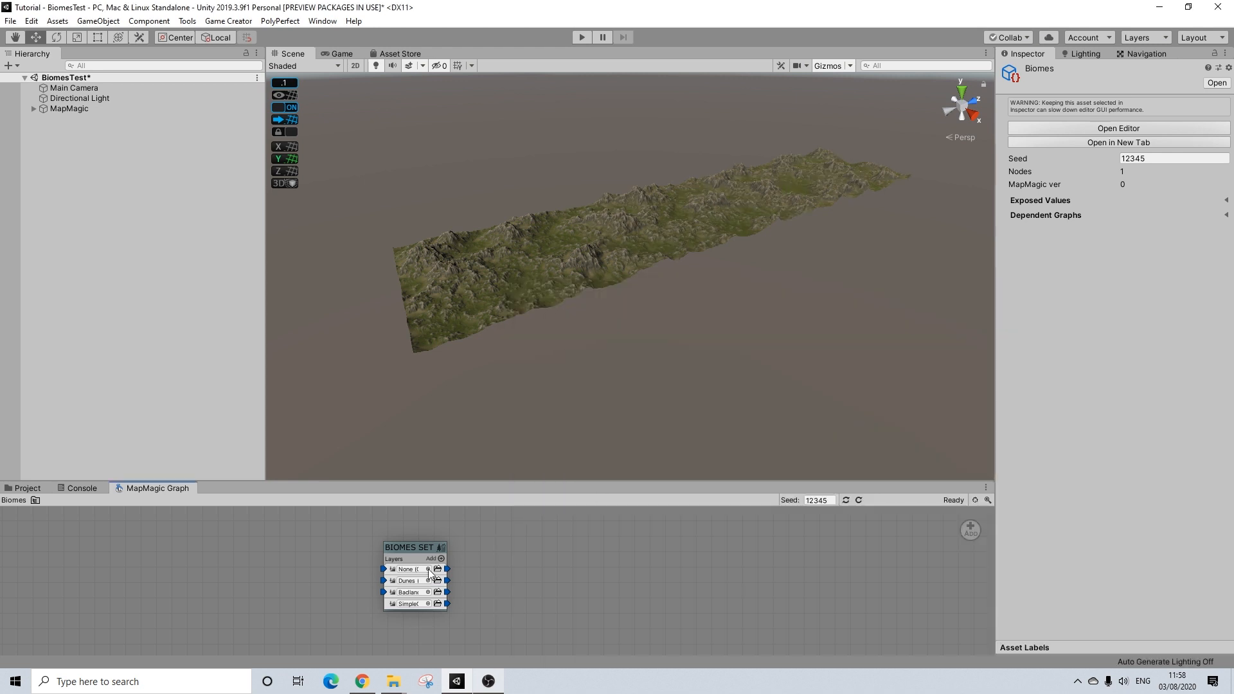
left_click(428, 569)
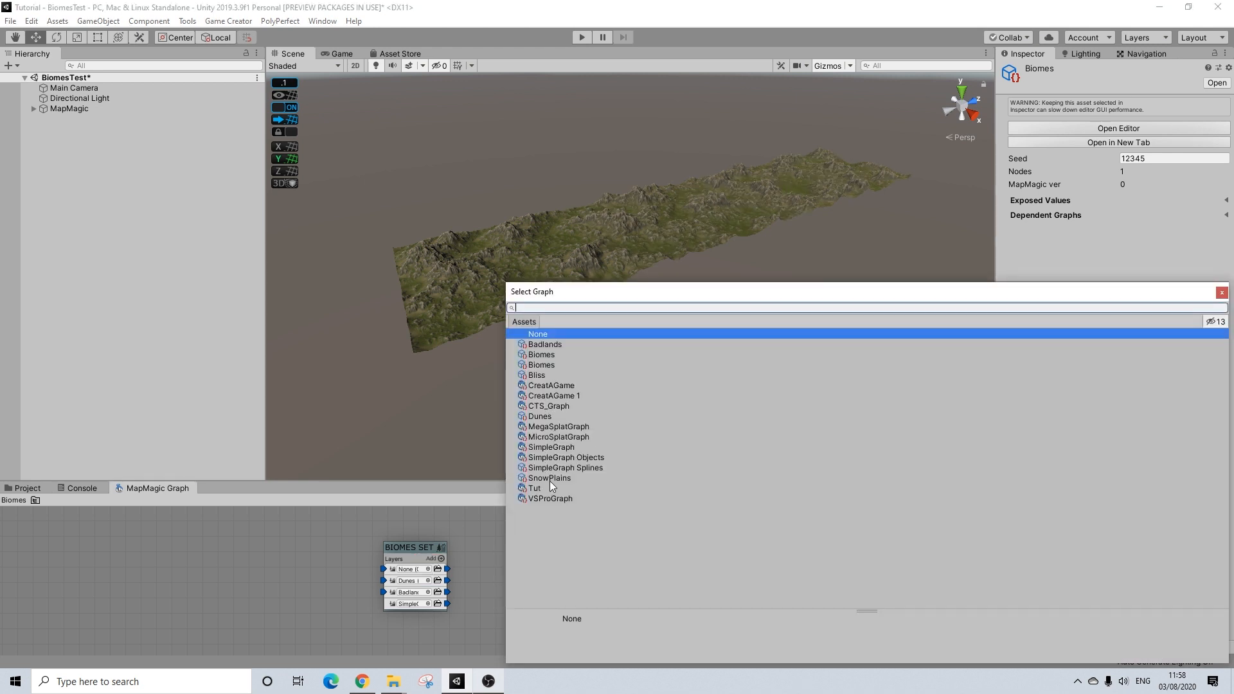
left_click(549, 478)
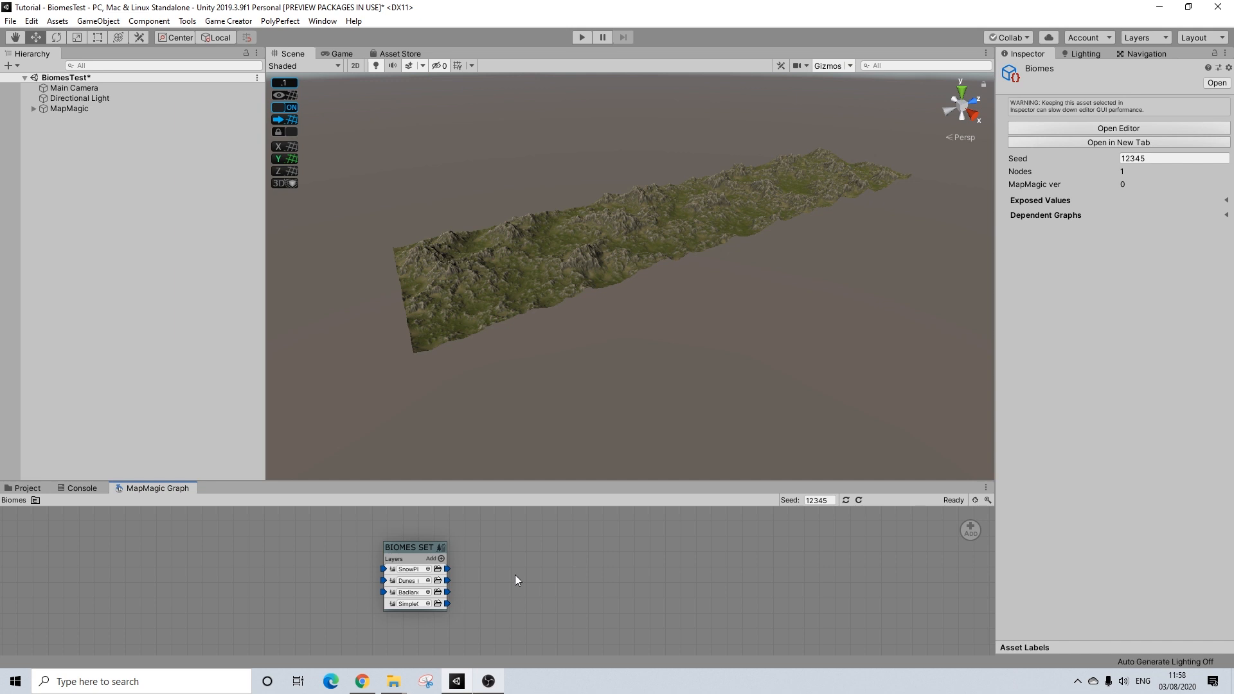
mouse_move(552, 388)
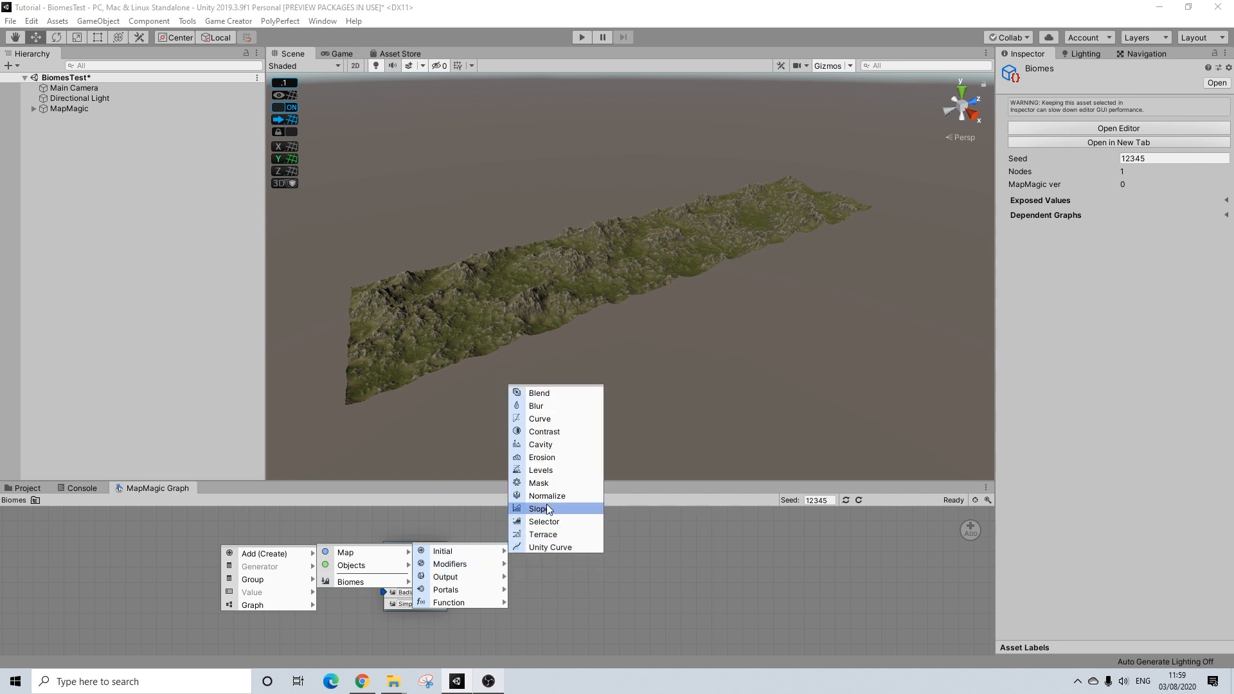
mouse_move(542, 470)
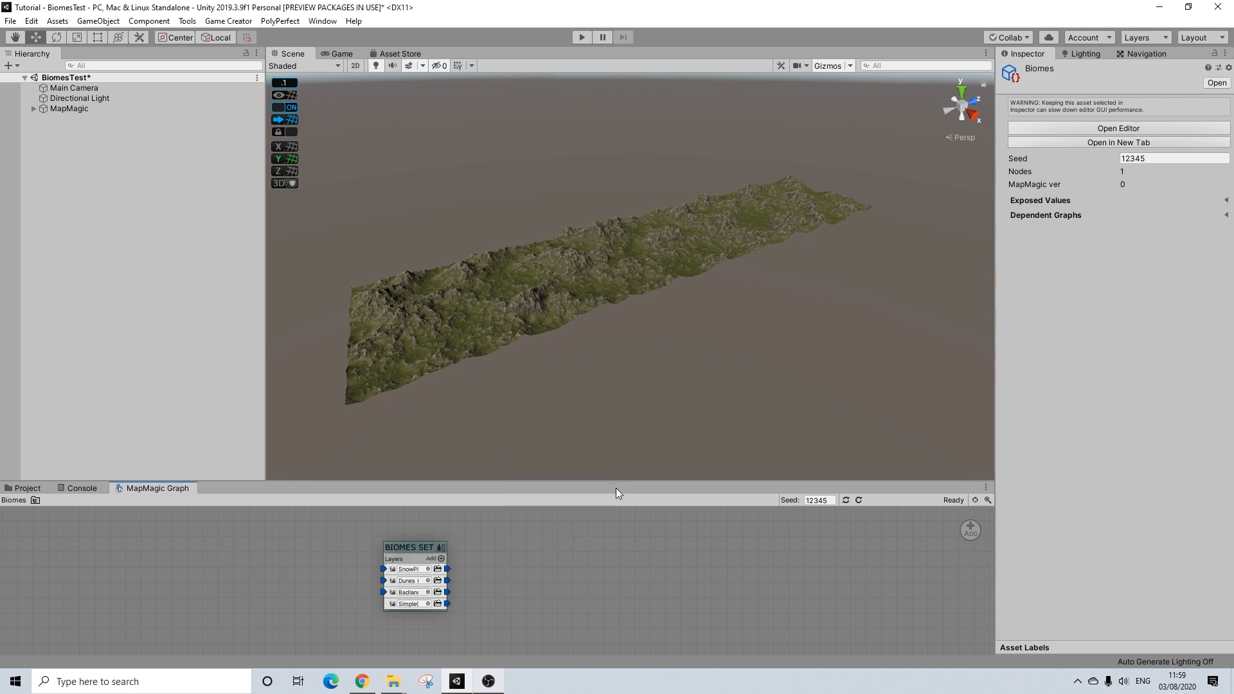
- Add a gradient Simple Form node and set its Scale to 4
right_click(122, 551)
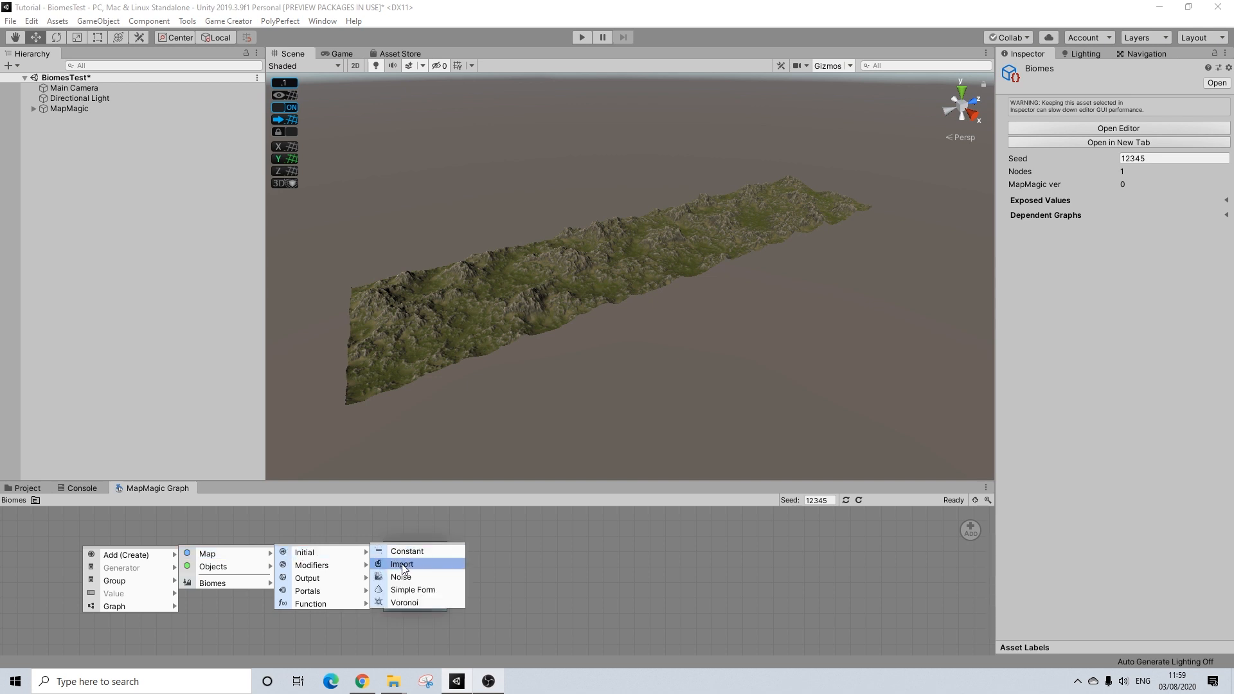
mouse_move(405, 589)
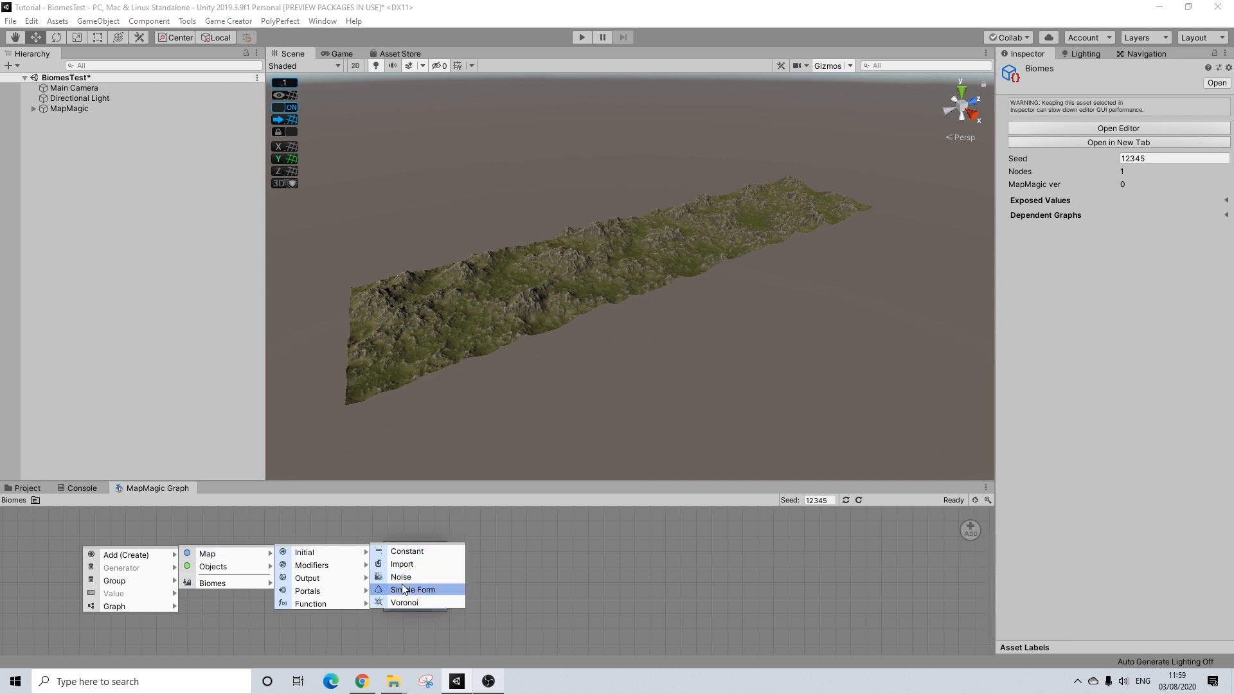
left_click(413, 589)
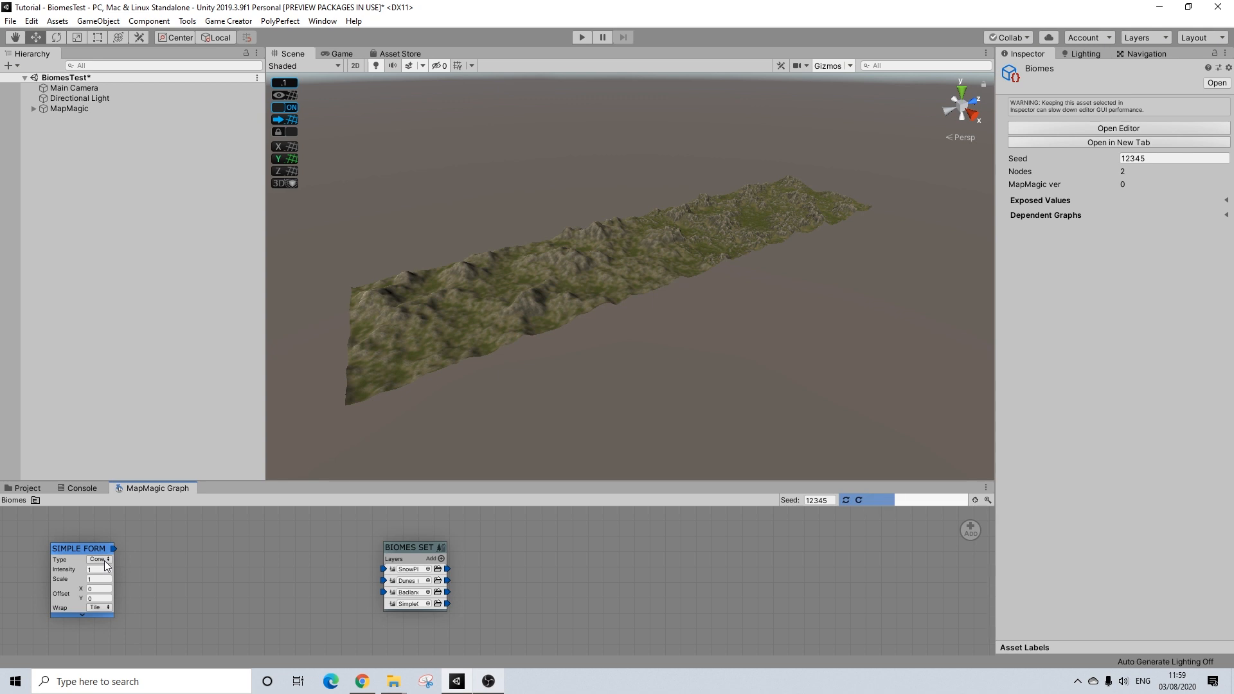
left_click(99, 559)
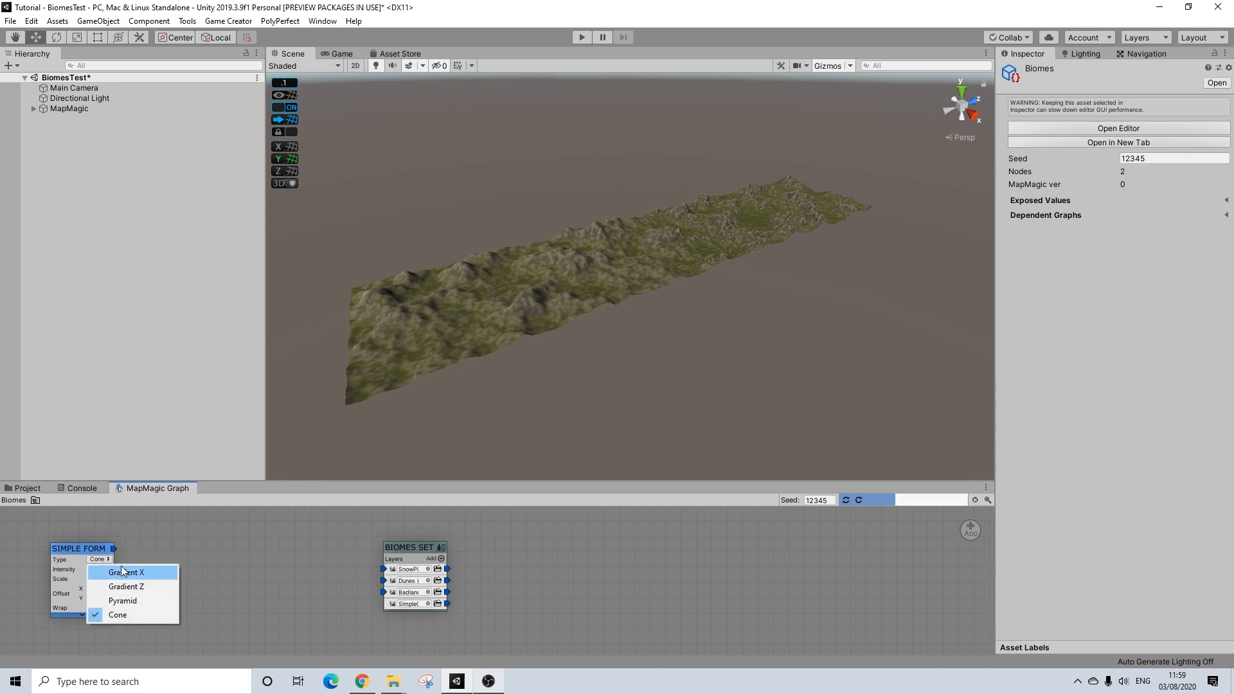
mouse_move(125, 586)
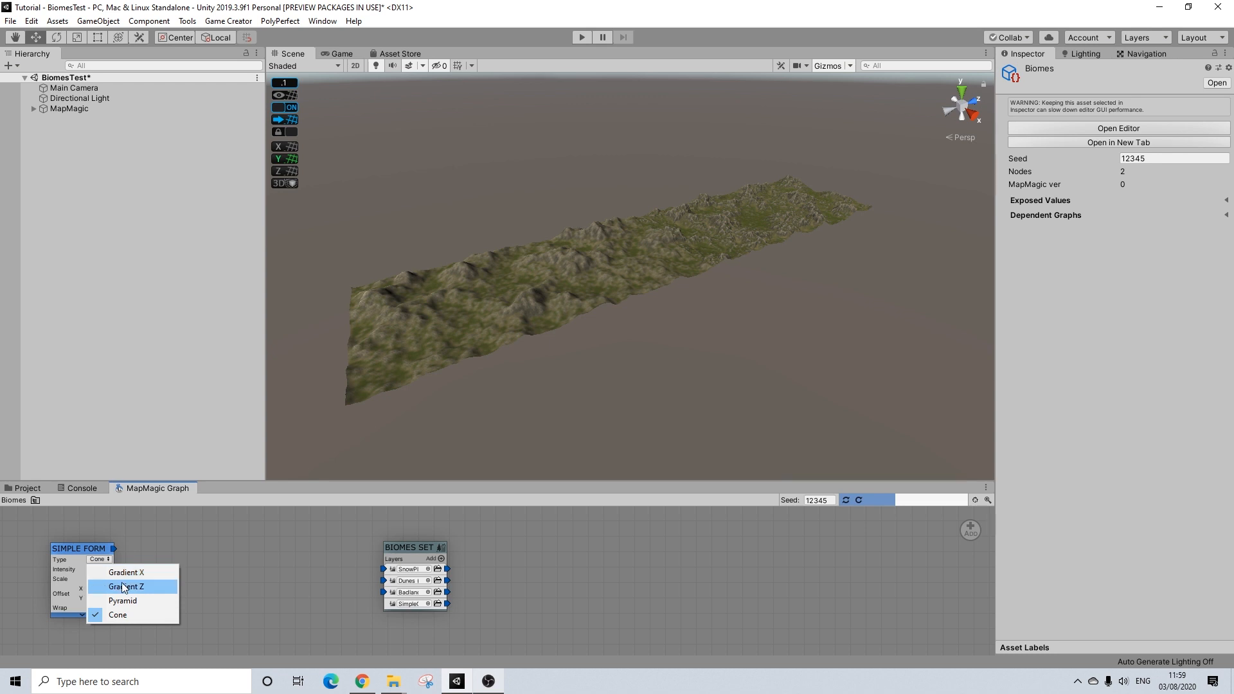
mouse_move(427, 351)
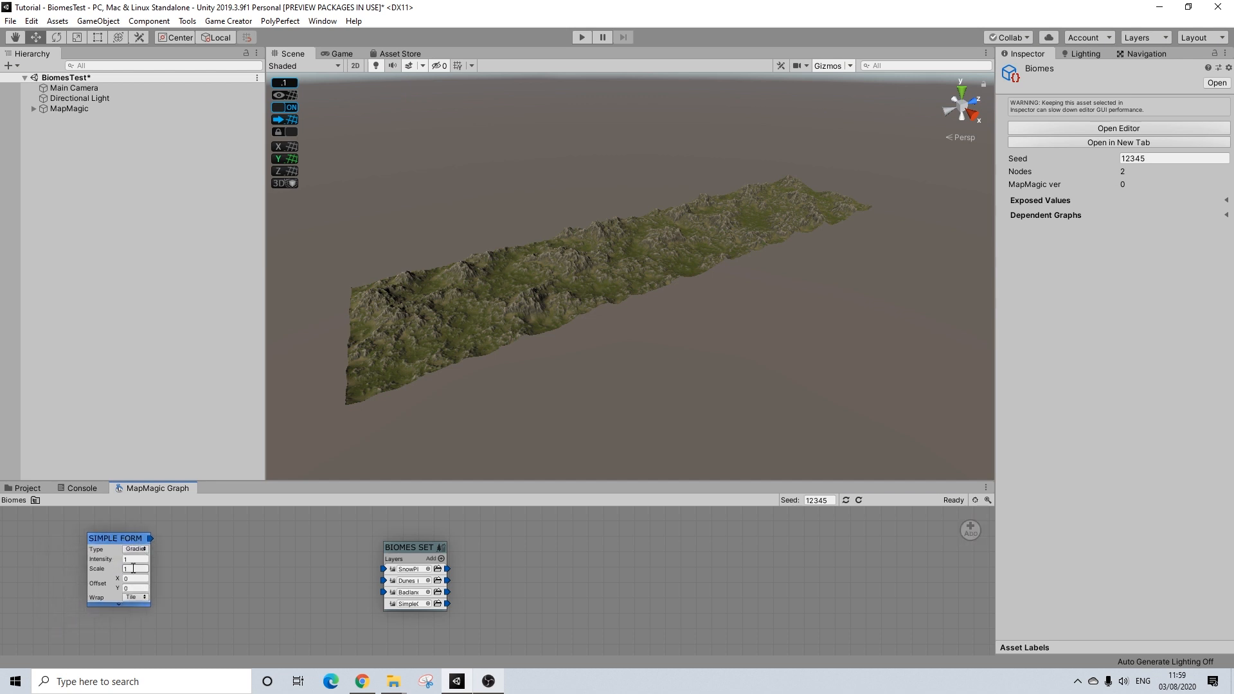
mouse_move(72, 557)
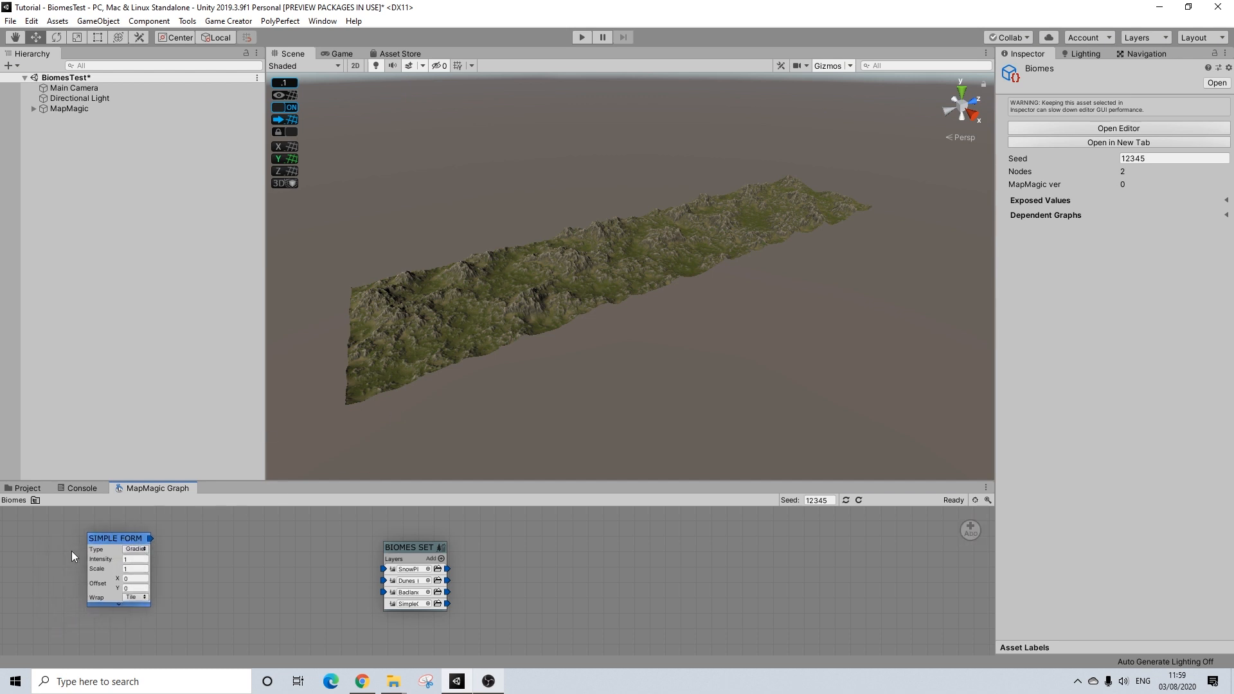
mouse_move(795, 212)
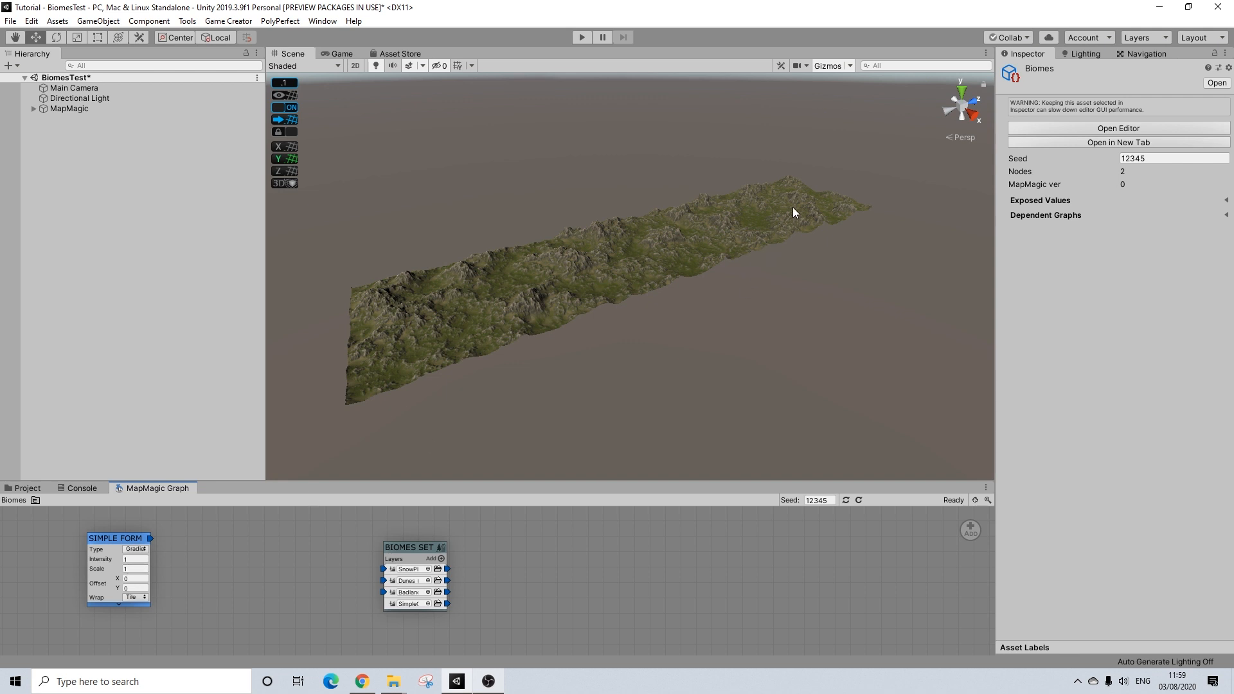
left_click_drag(793, 213, 415, 331)
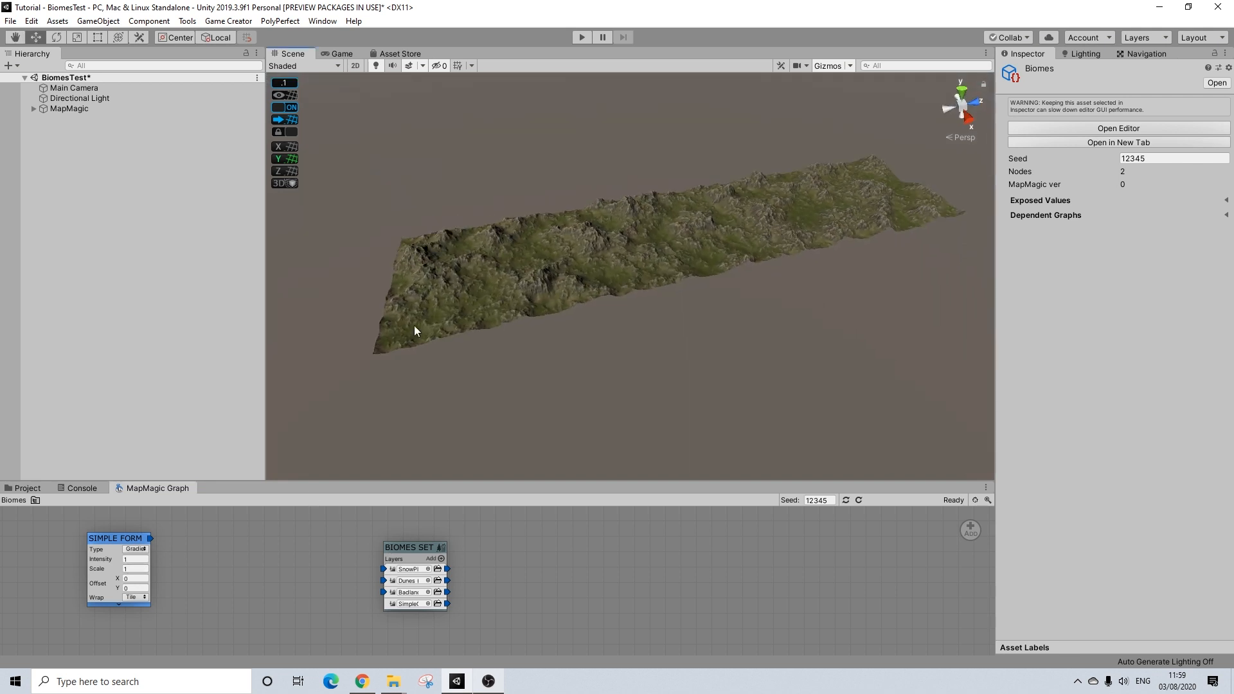
left_click(135, 569)
type("4")
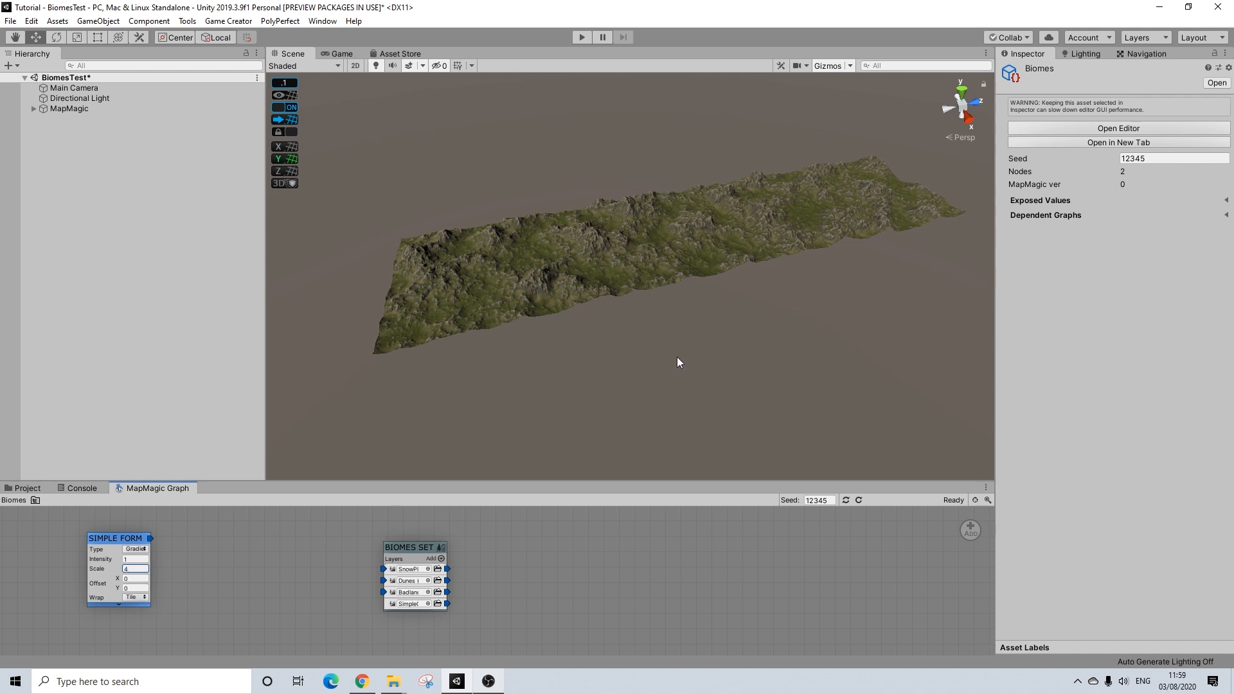
mouse_move(893, 207)
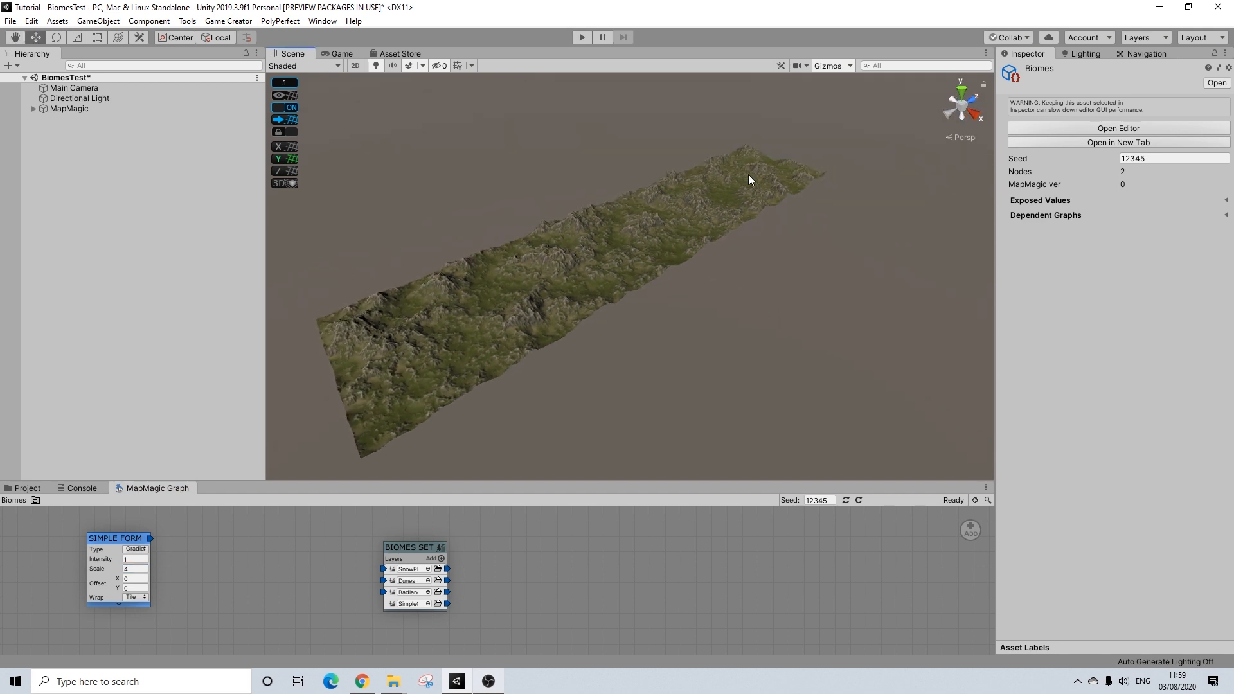
mouse_move(509, 283)
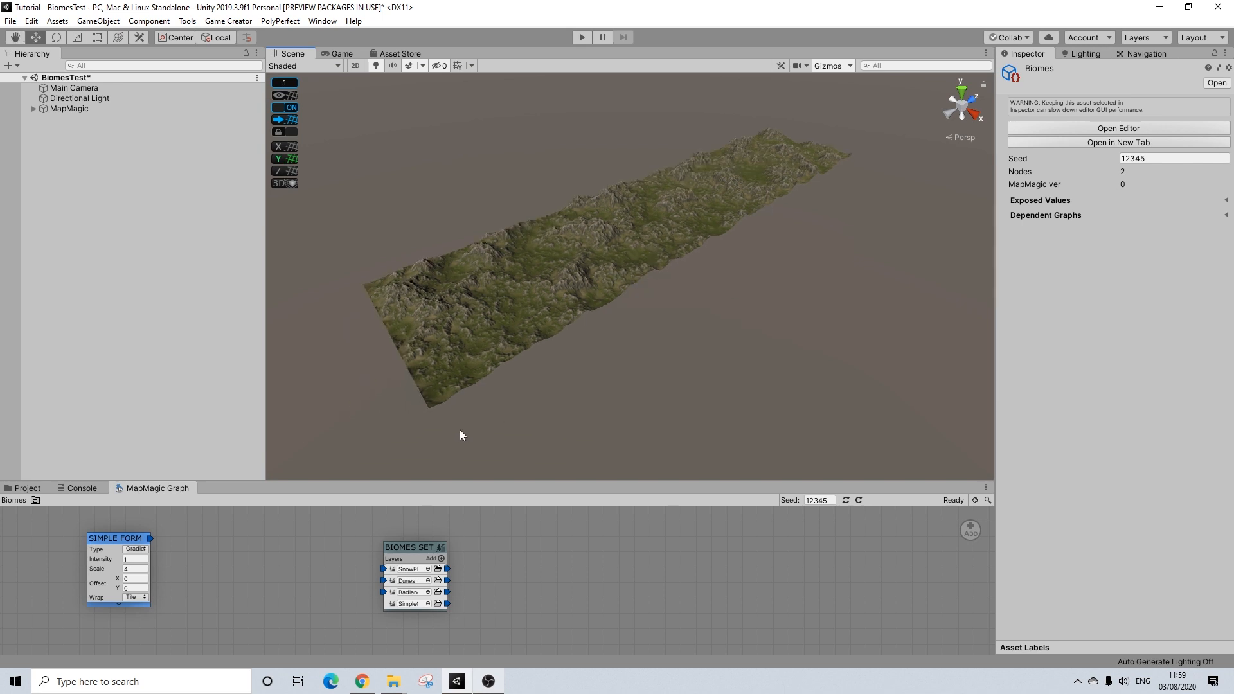
mouse_move(408, 483)
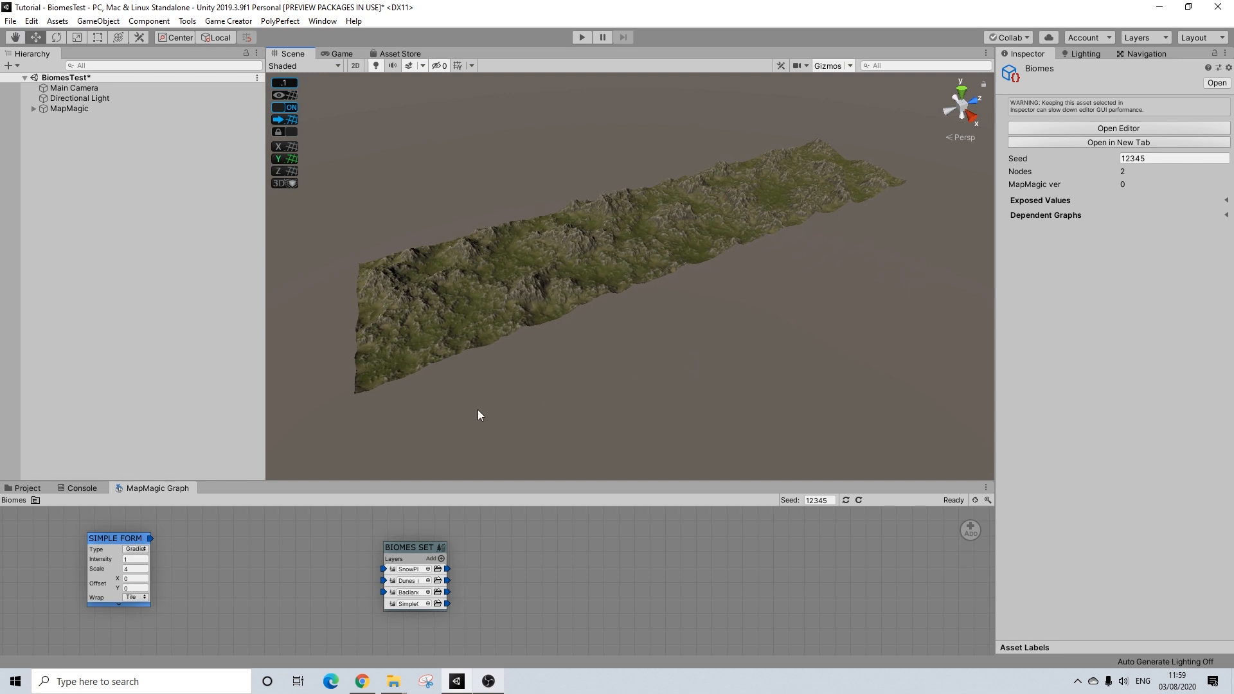
mouse_move(337, 540)
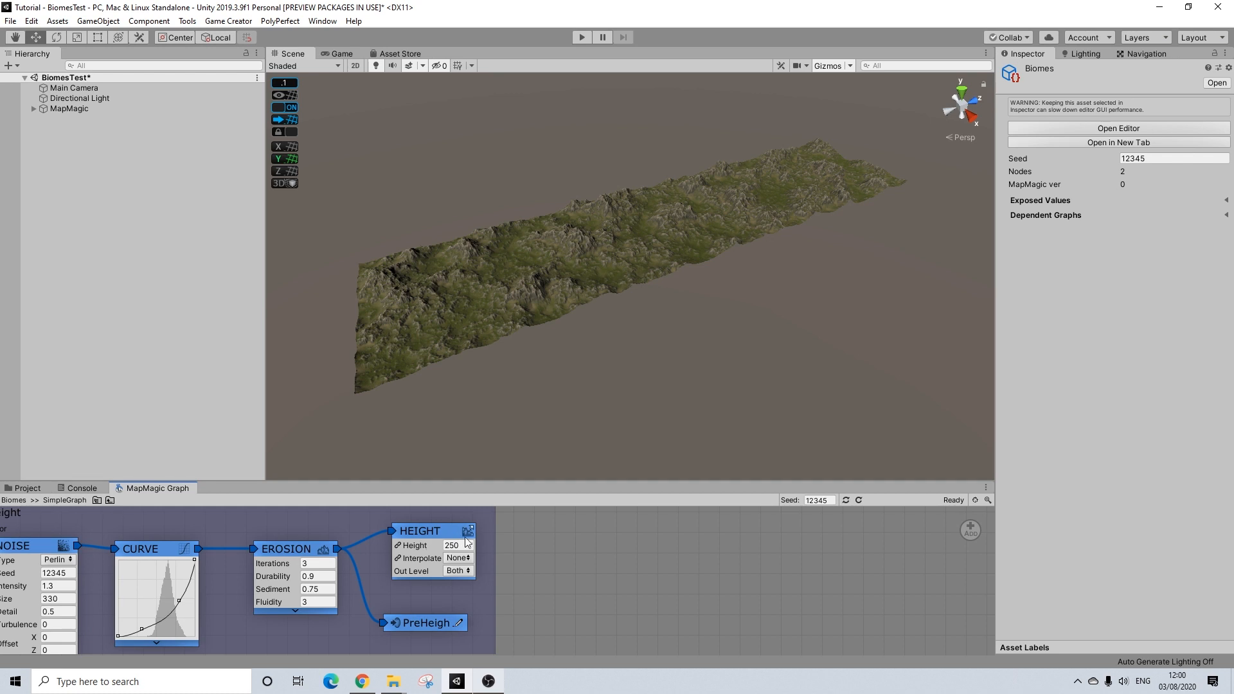
- Open the SimpleGraph biome layer to view its Noise, Curve, Erosion and Height nodes
left_click(458, 545)
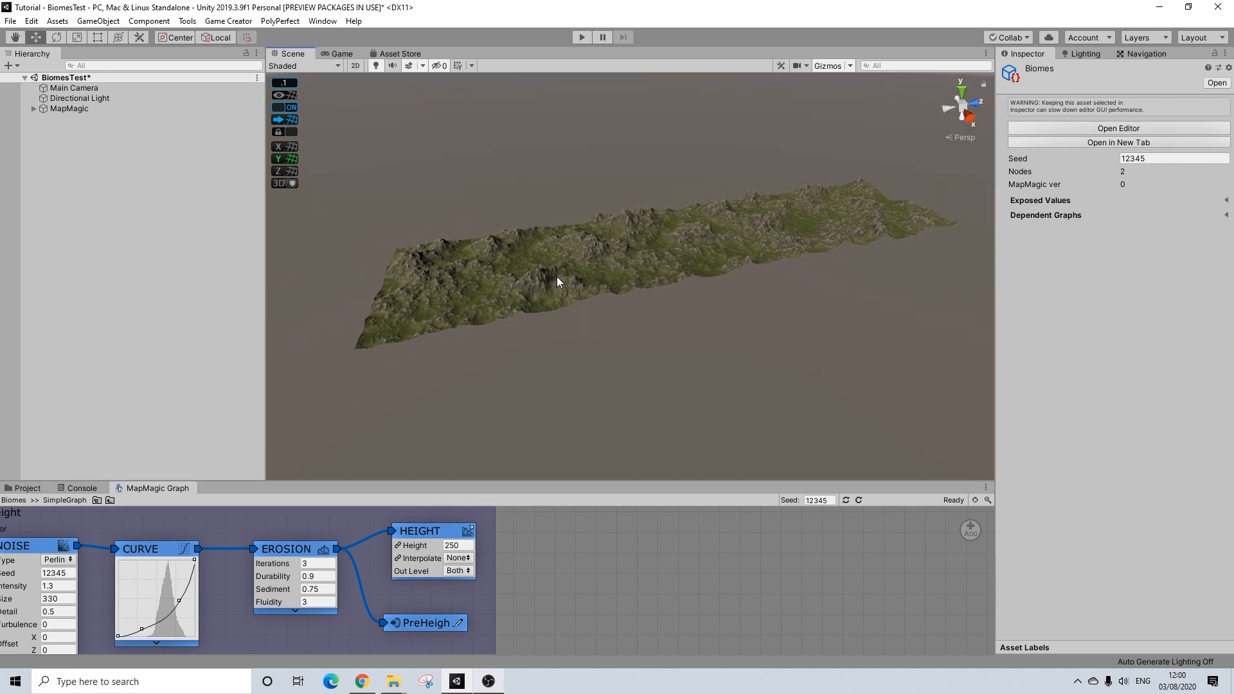
left_click(69, 108)
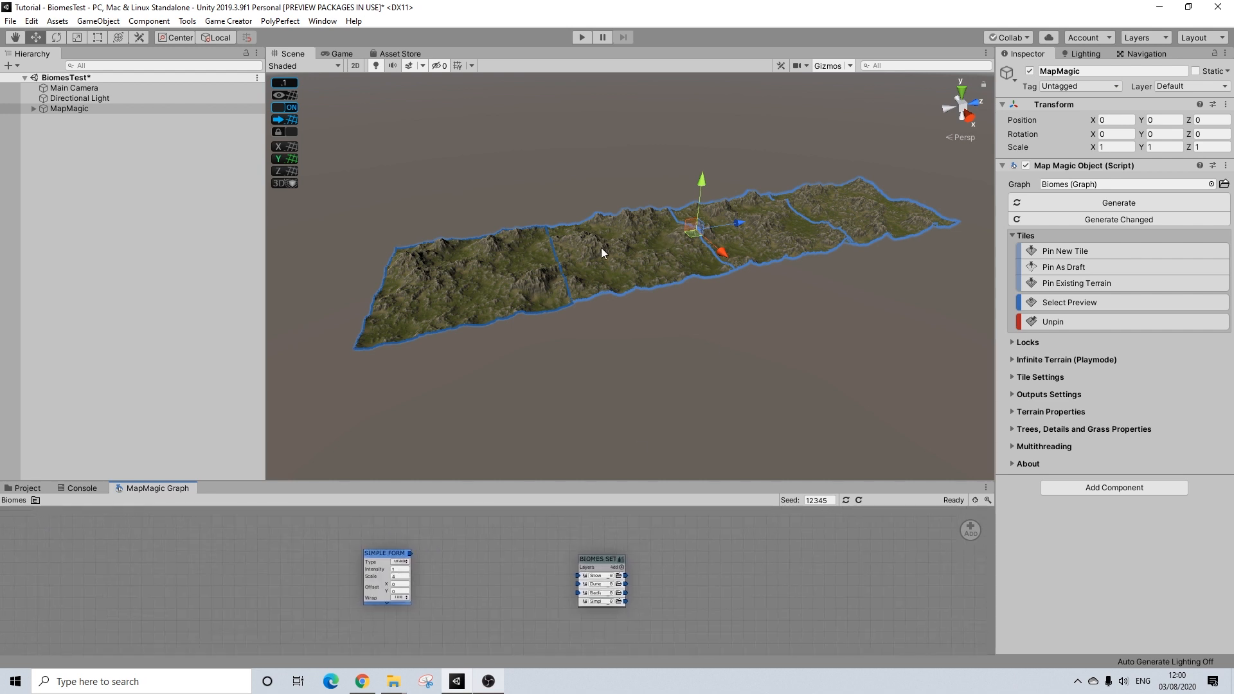
mouse_move(771, 241)
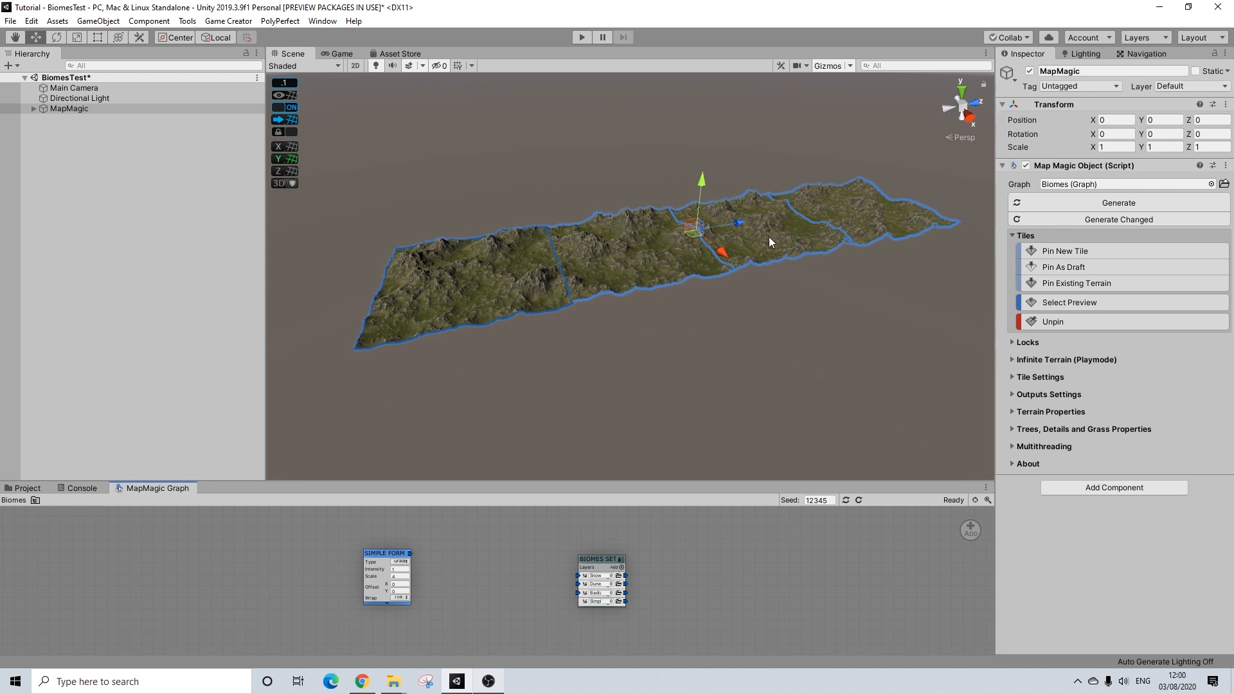
mouse_move(698, 263)
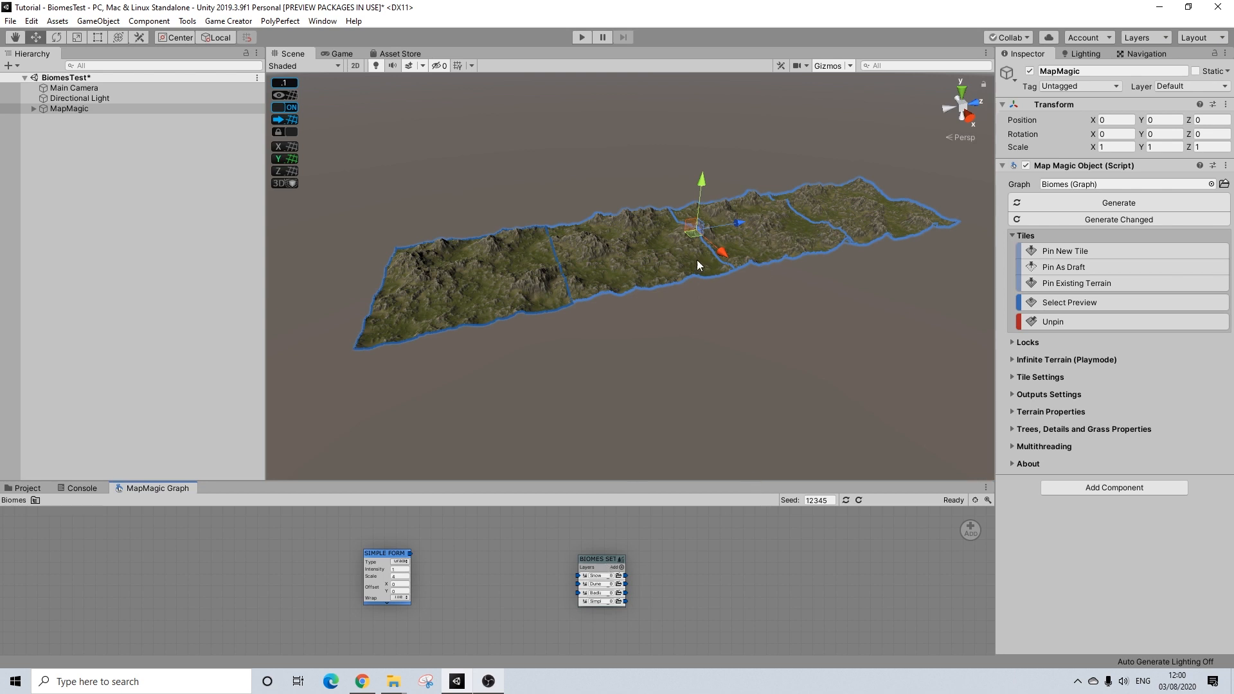
mouse_move(652, 248)
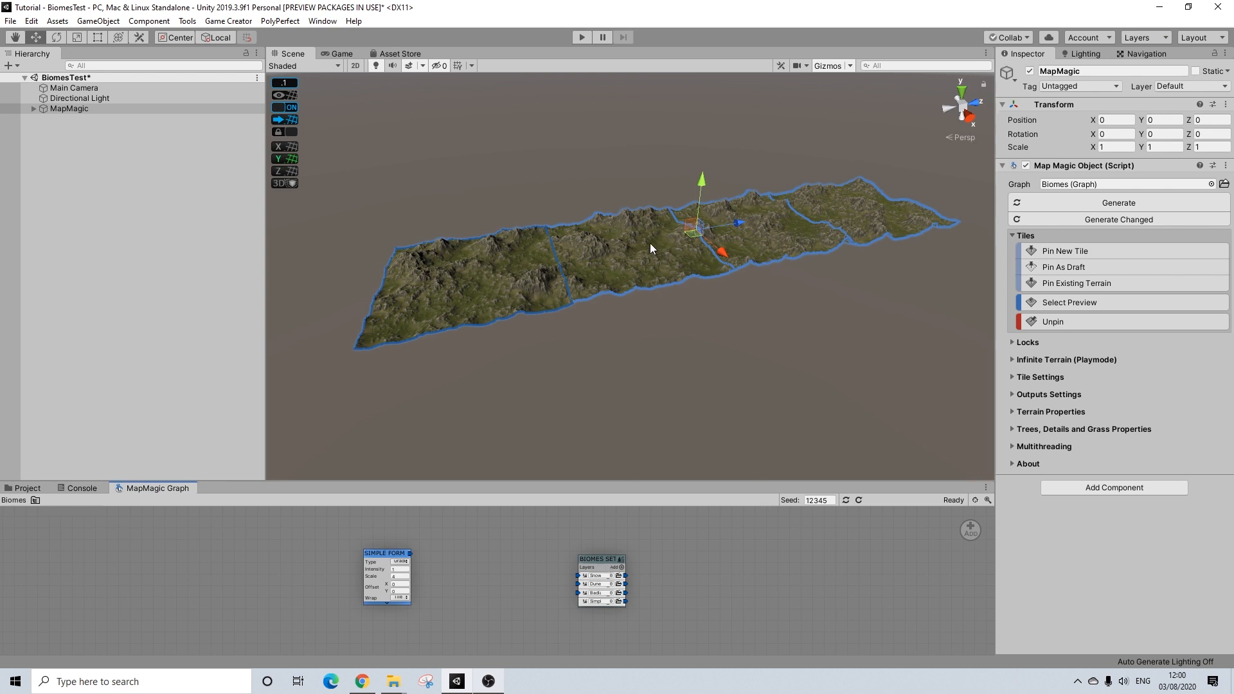
mouse_move(670, 266)
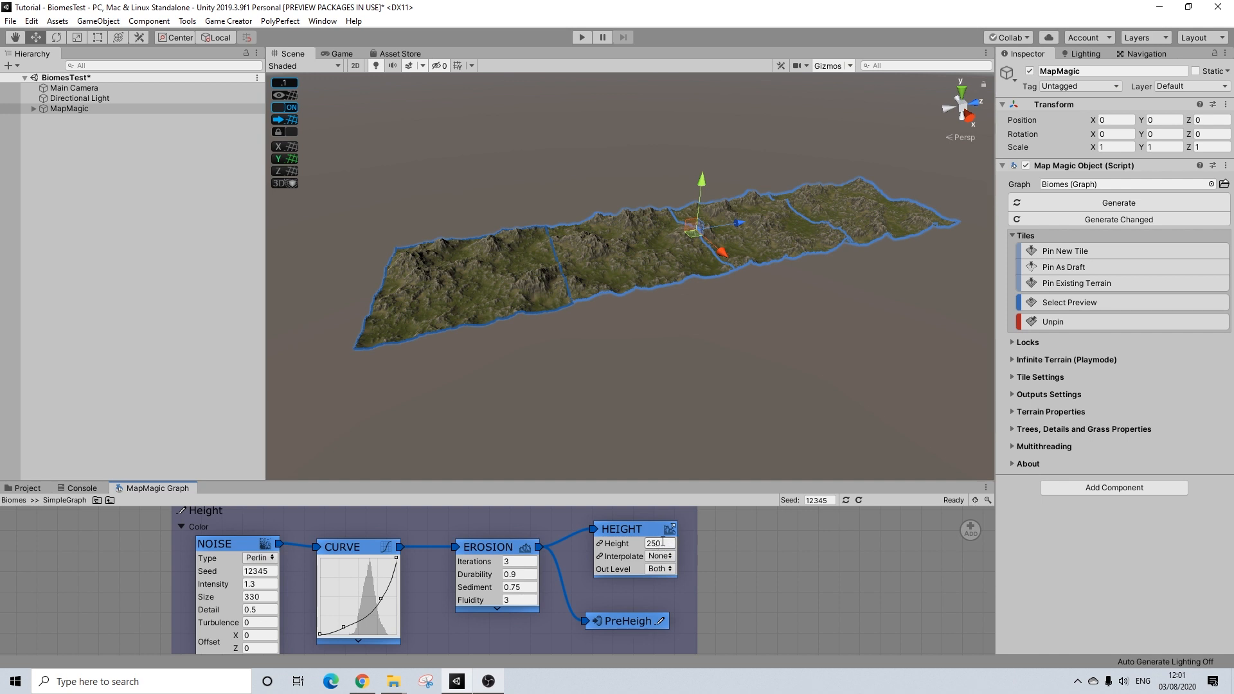
right_click(800, 558)
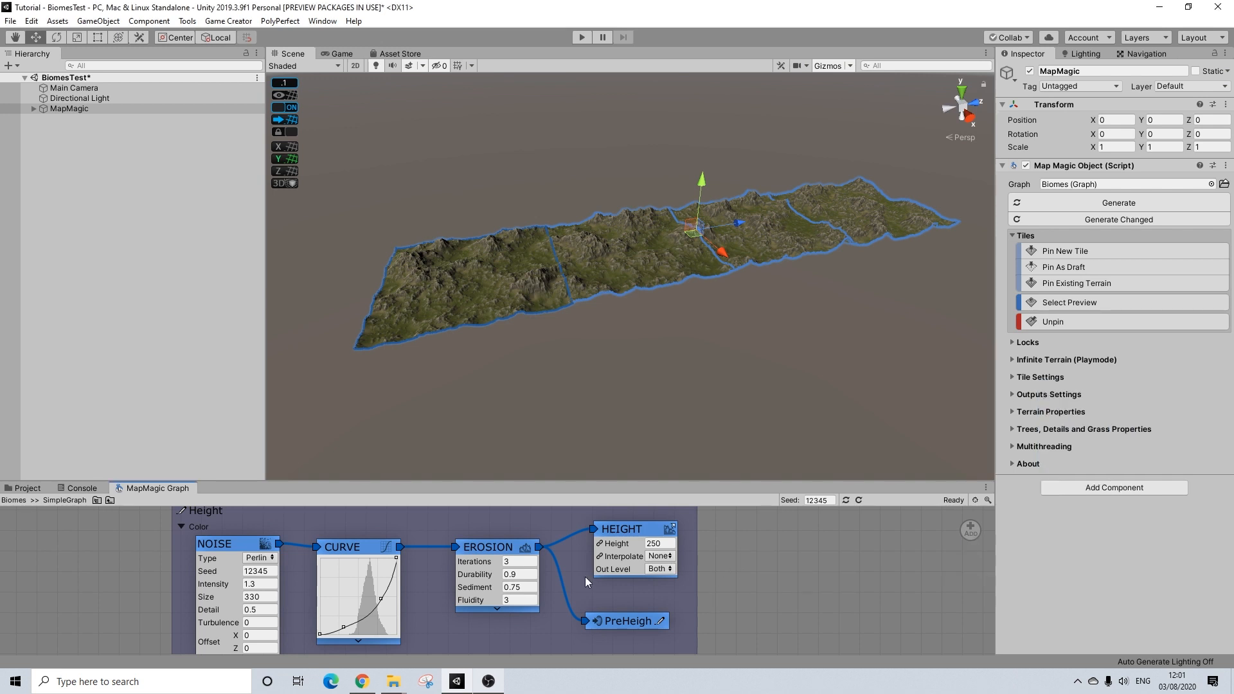
left_click(658, 543)
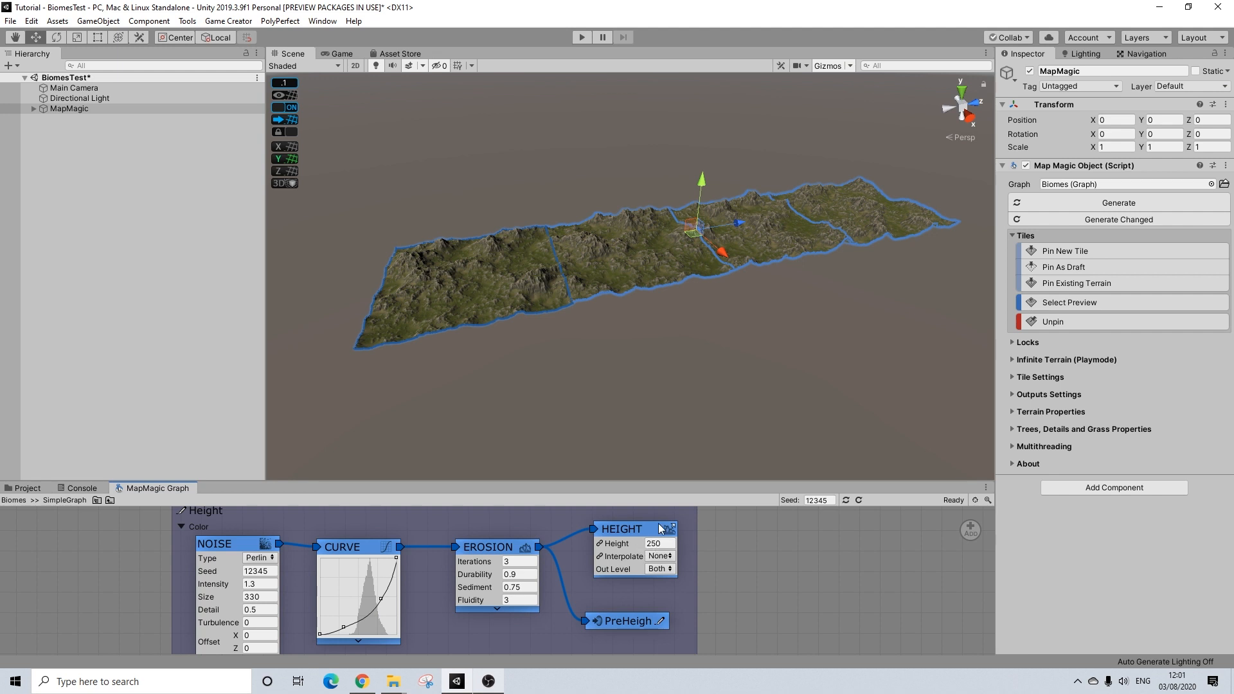
left_click(661, 543)
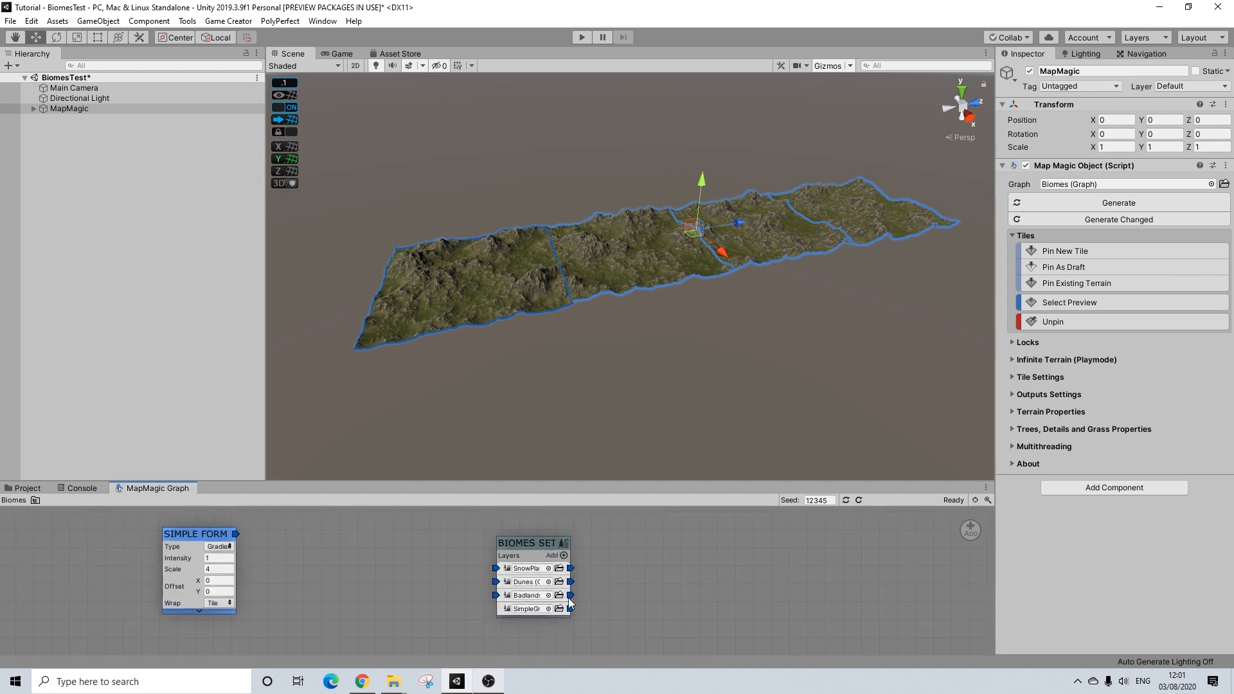
mouse_move(441, 546)
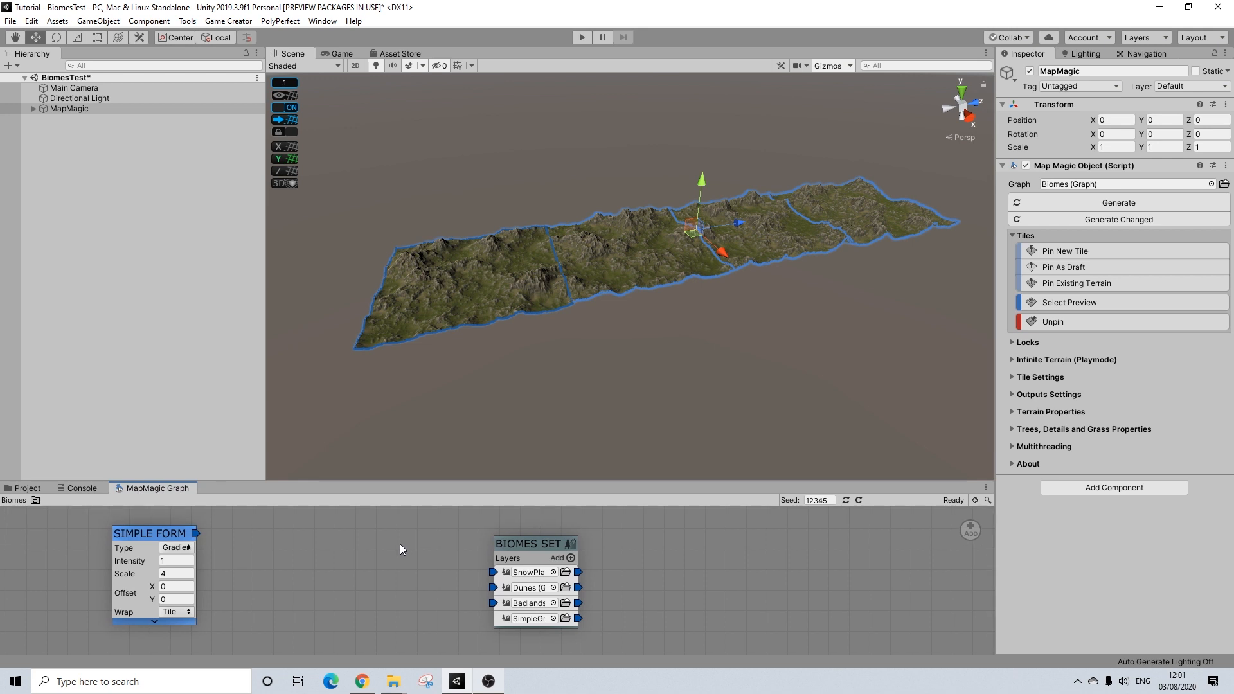
mouse_move(377, 544)
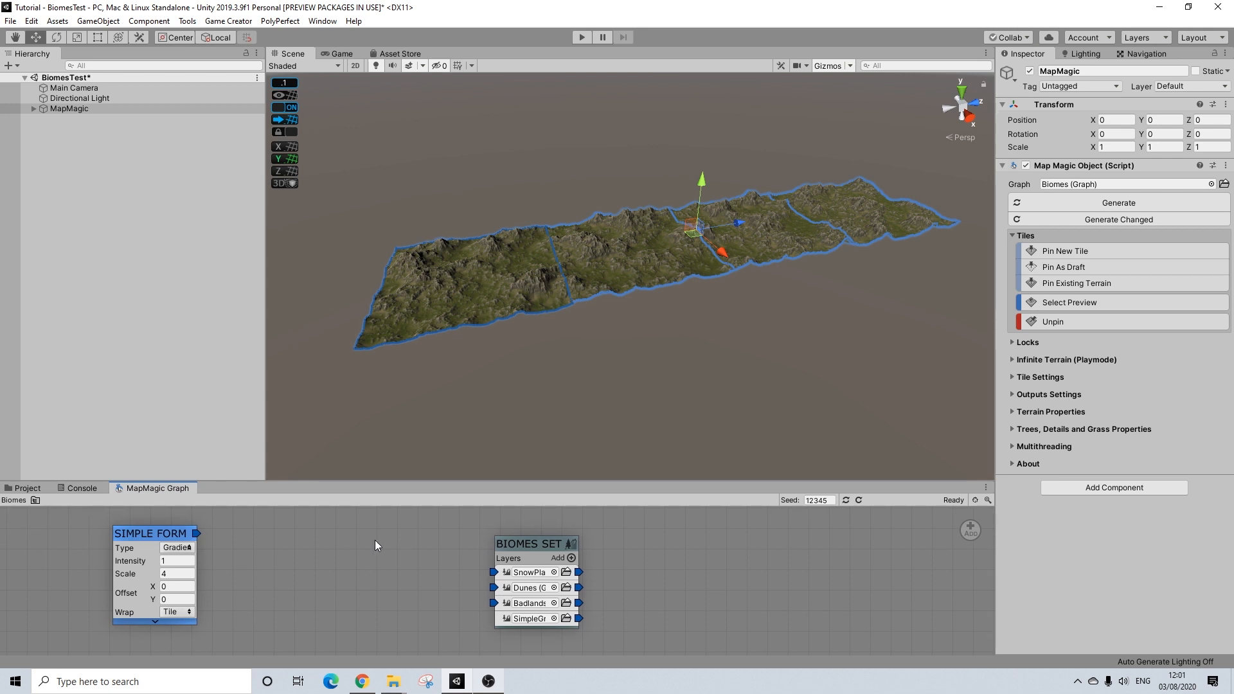
mouse_move(637, 561)
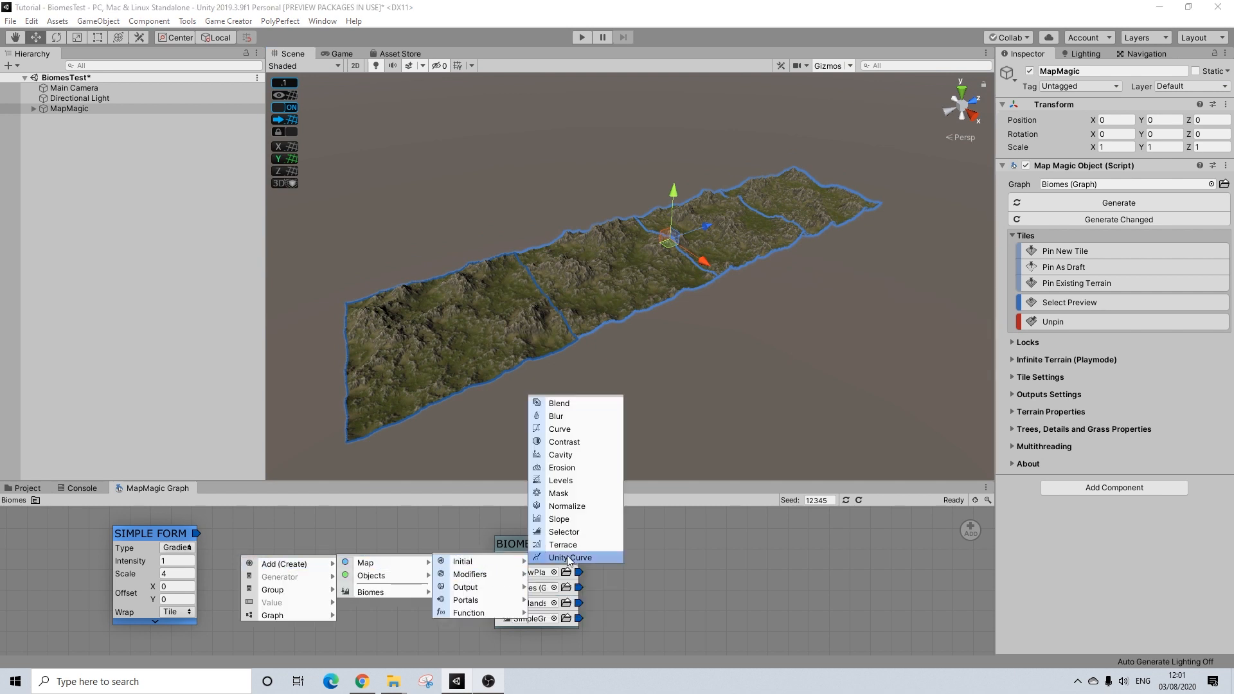
mouse_move(560, 480)
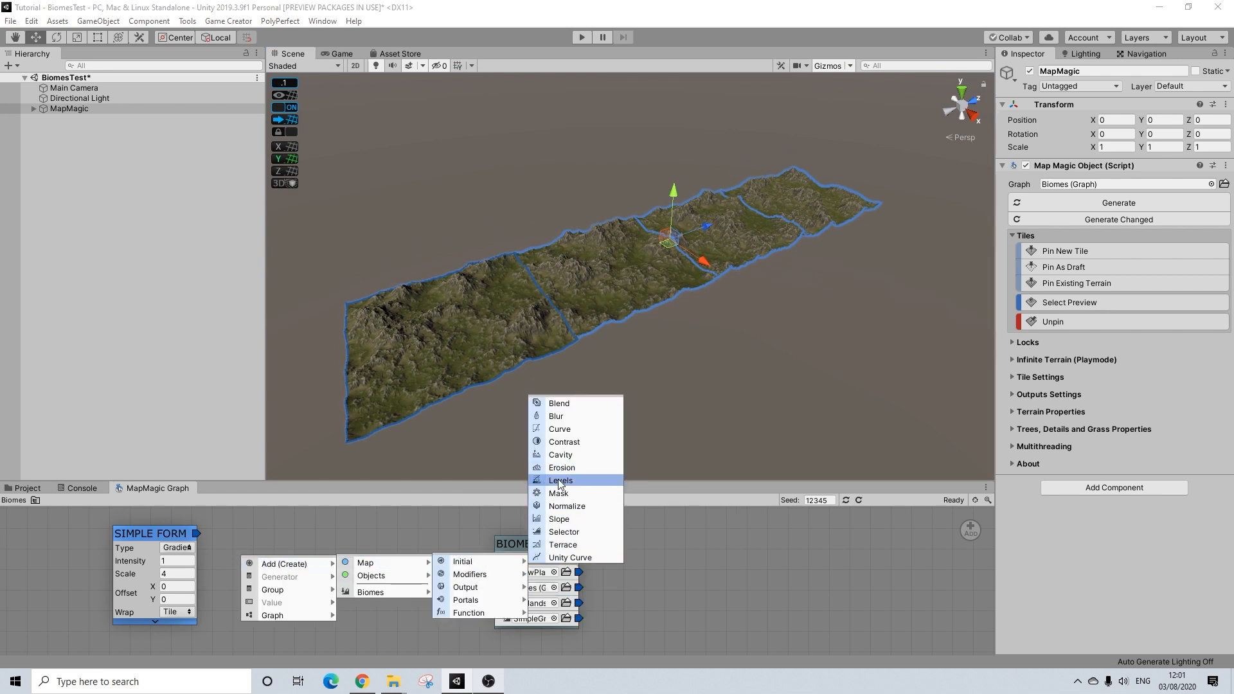
mouse_move(564, 532)
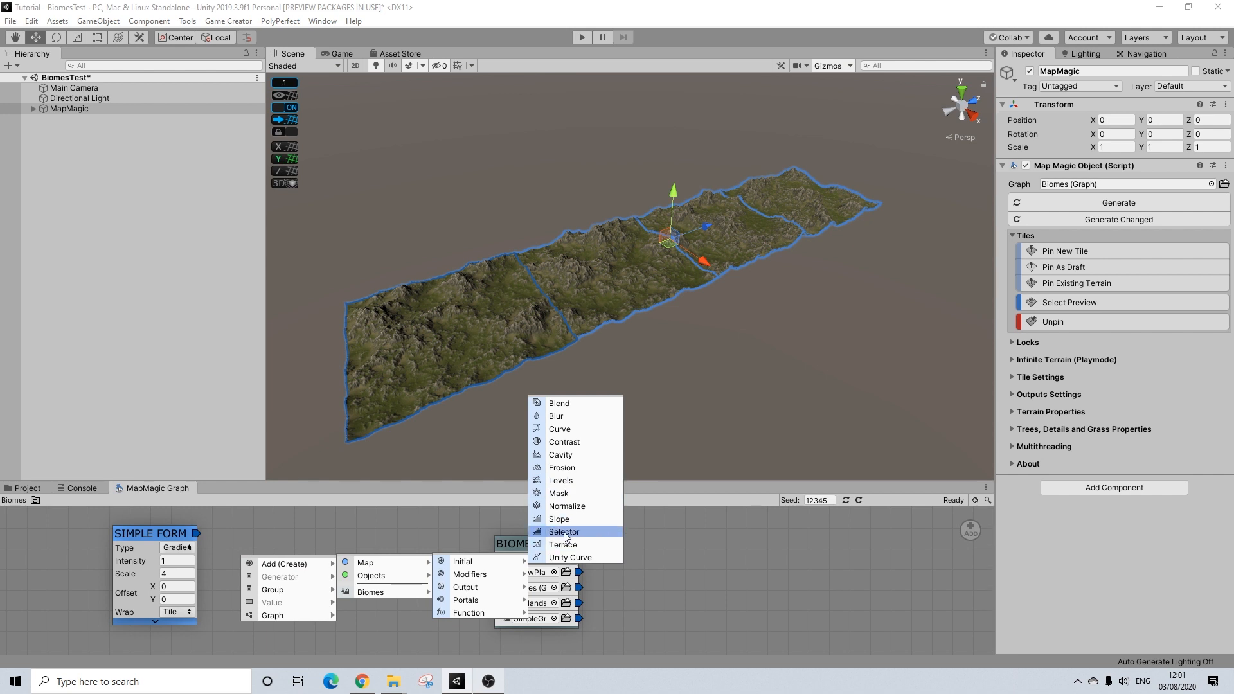
- Add Selector nodes beside the Simple Form node in the Biomes graph
left_click(563, 531)
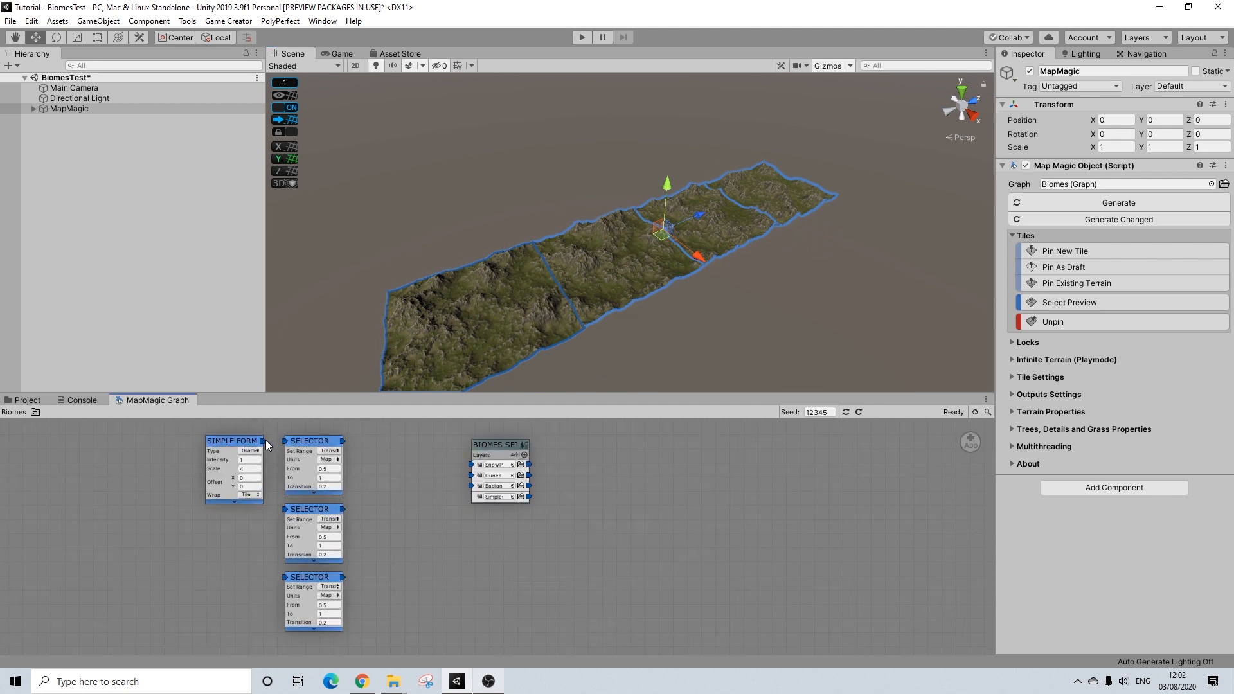
mouse_move(285, 446)
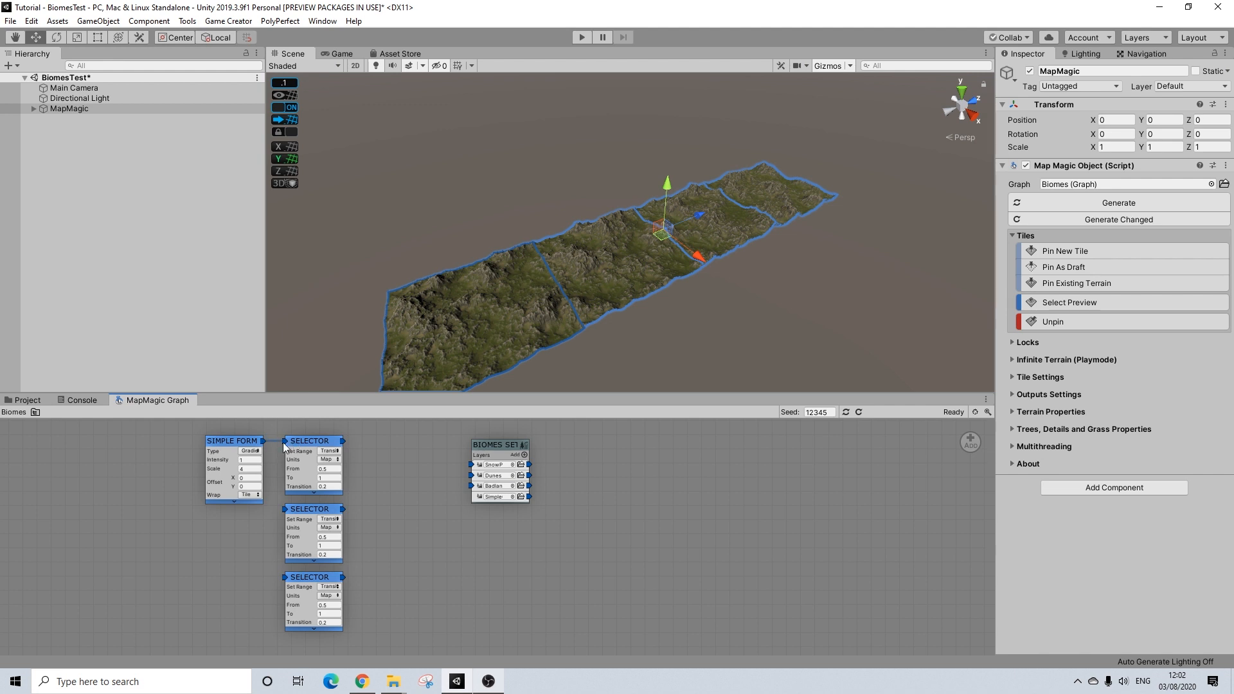
- Link Simple Form into each Selector, and Selector outputs into Biomes Set layers
left_click_drag(264, 441, 285, 519)
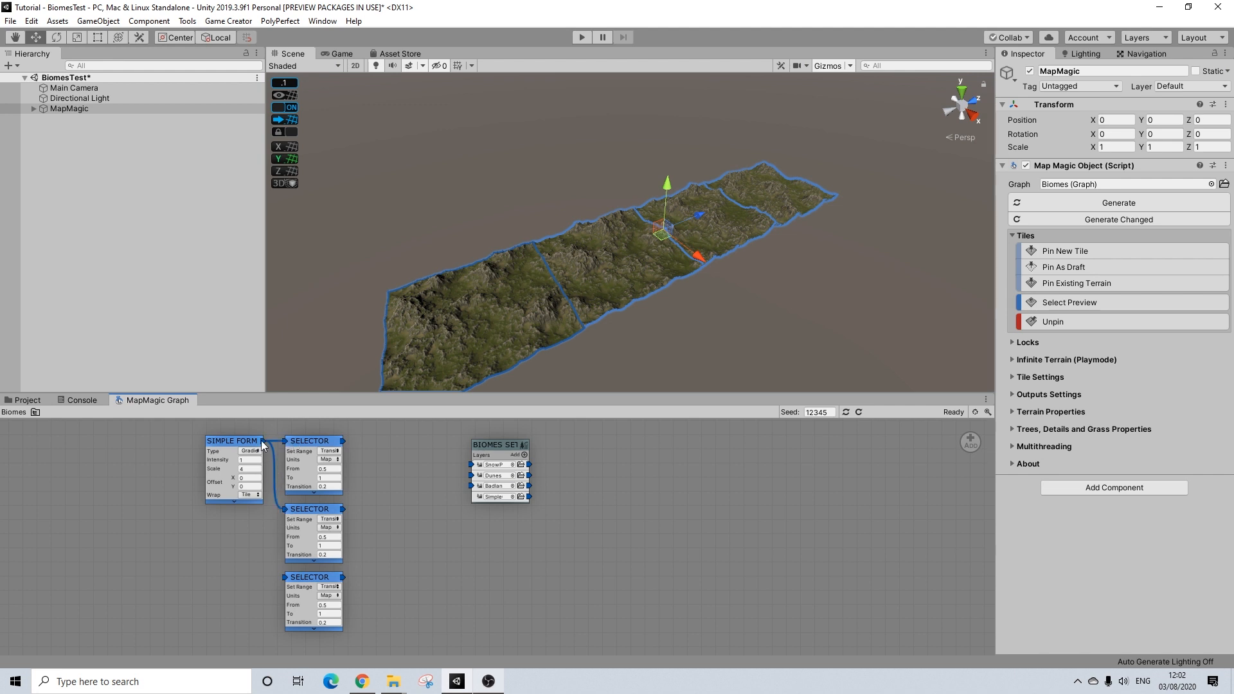
mouse_move(346, 446)
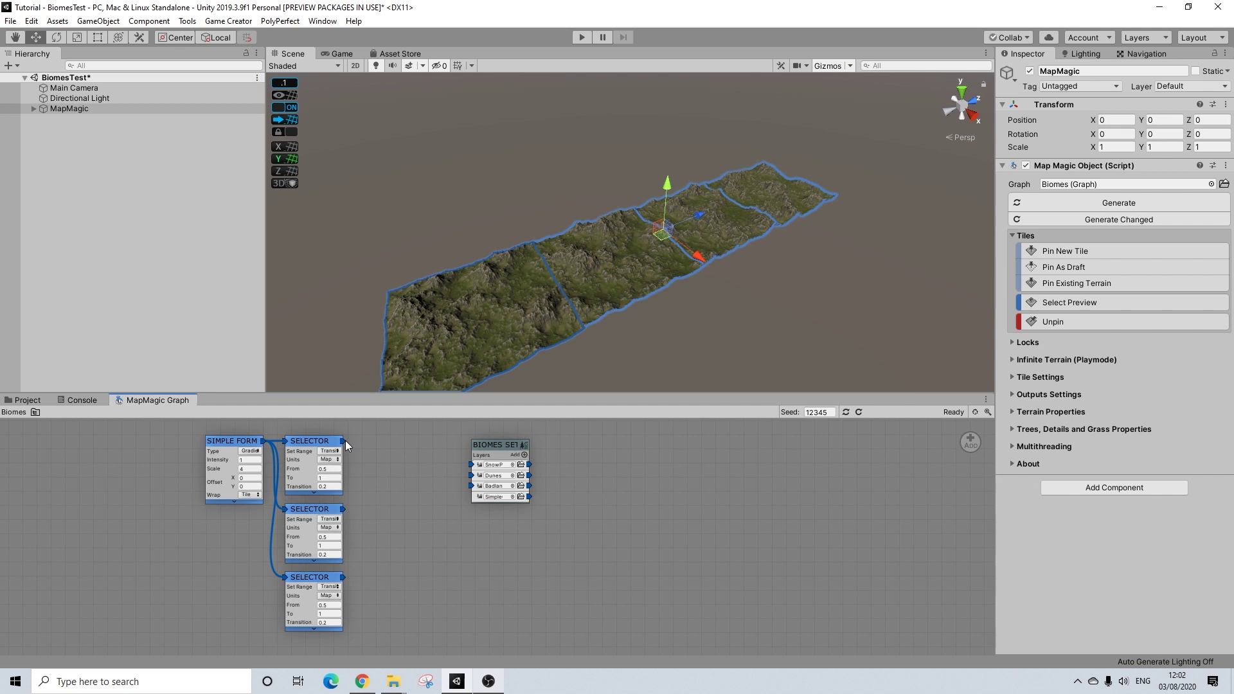
left_click_drag(342, 450, 474, 474)
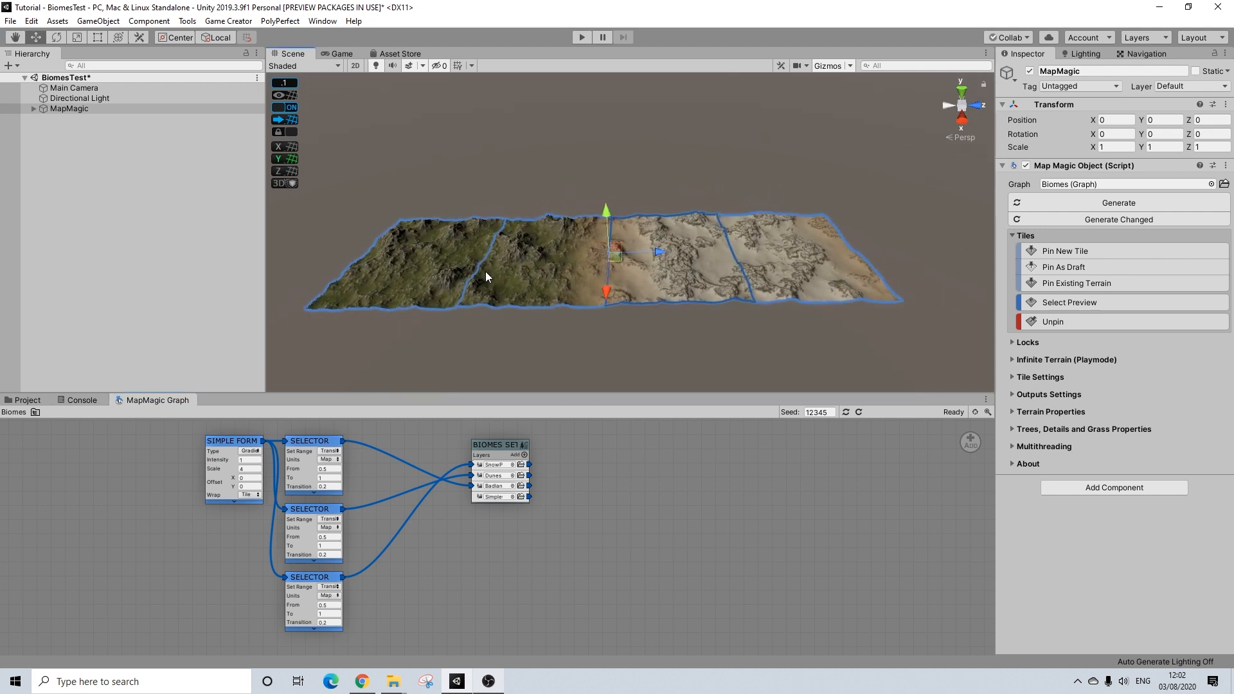
mouse_move(560, 278)
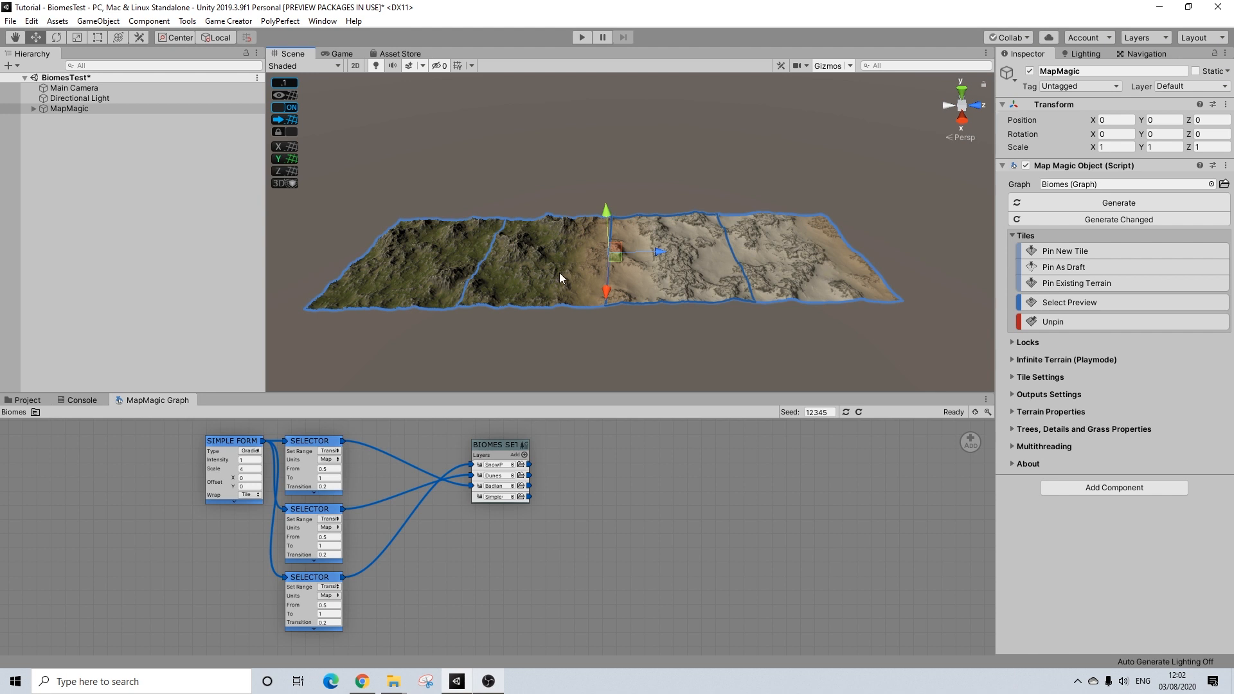
- Set the Selector ranges to 0.25–0.5, 0.5–0.75 and 0.75–1
left_click(329, 469)
type("0.25")
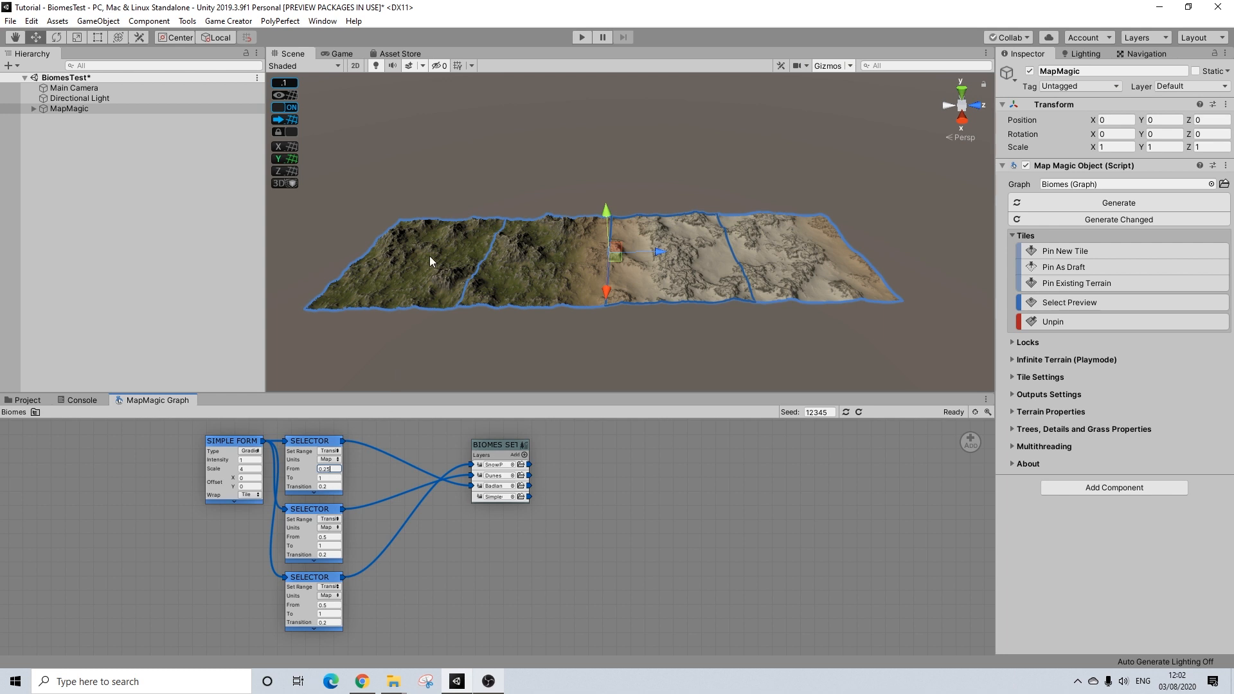
mouse_move(442, 244)
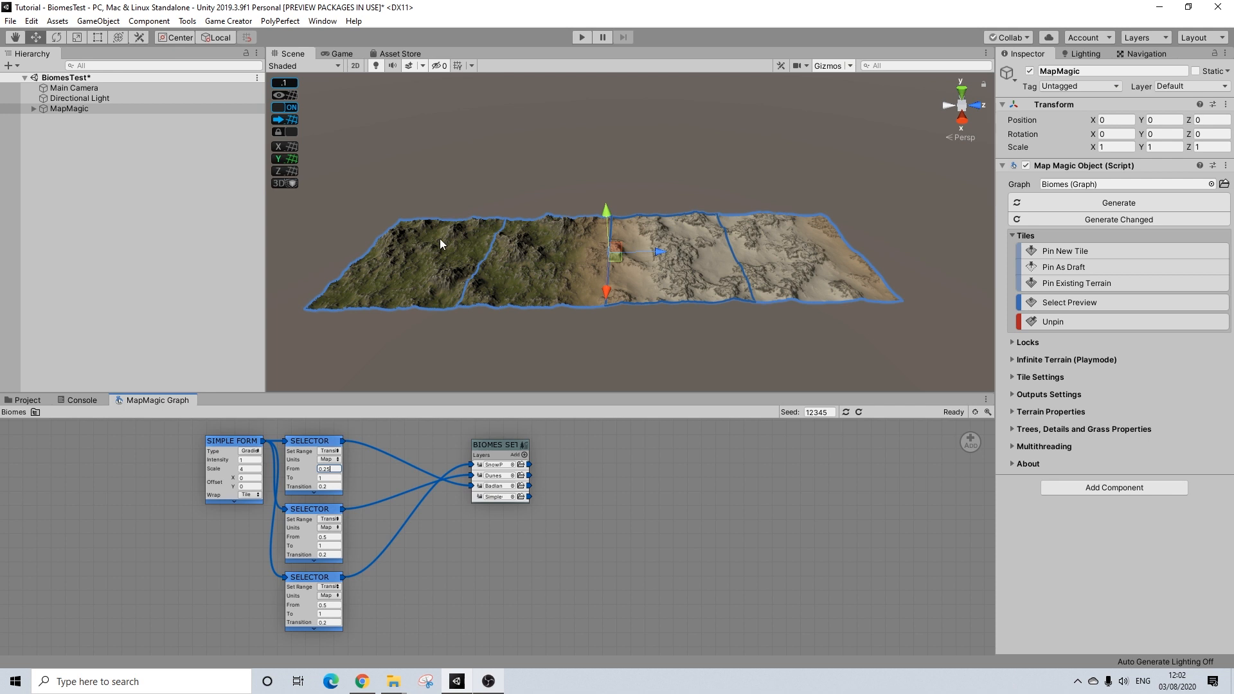
mouse_move(286, 486)
type("0.75")
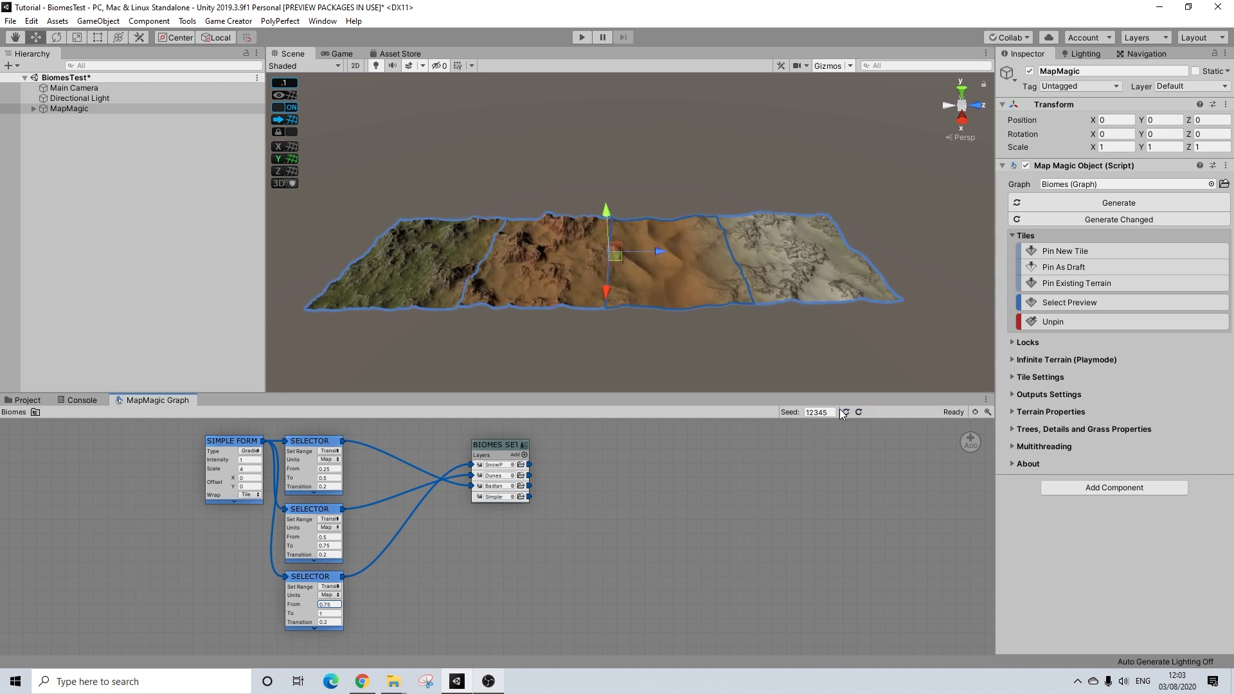
left_click(845, 412)
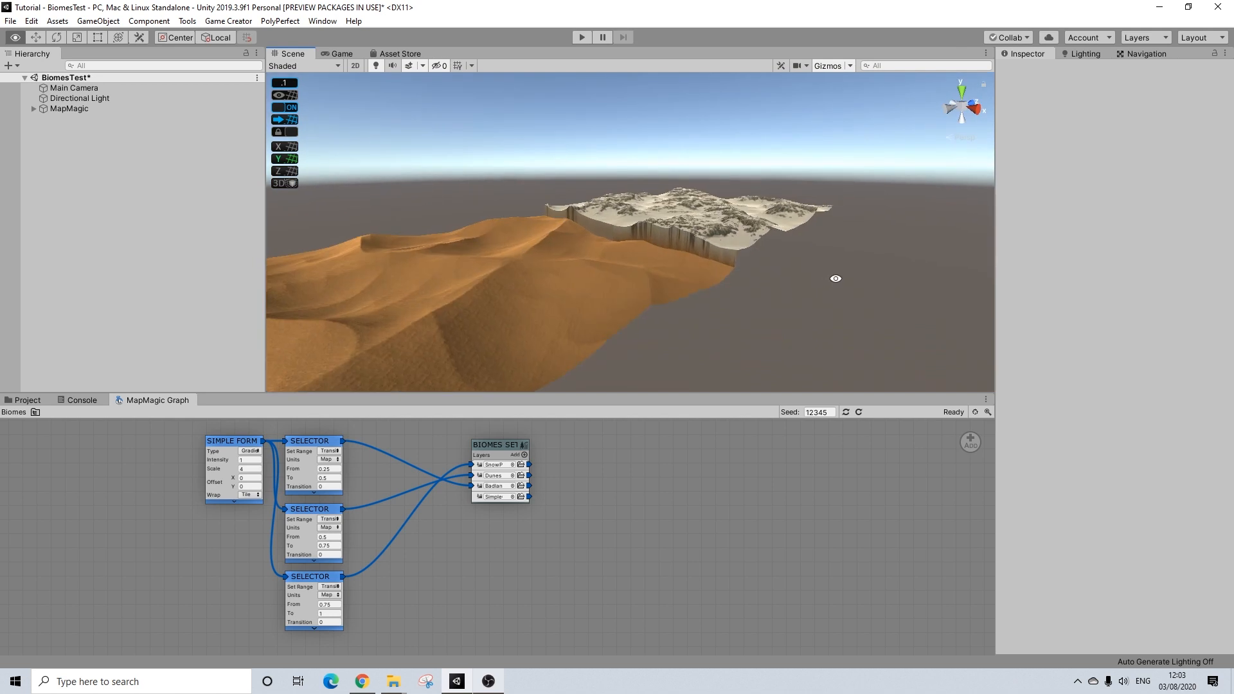
- Inspect the biome seams and set each Selector's Transition to 0.1
left_click_drag(836, 278, 575, 315)
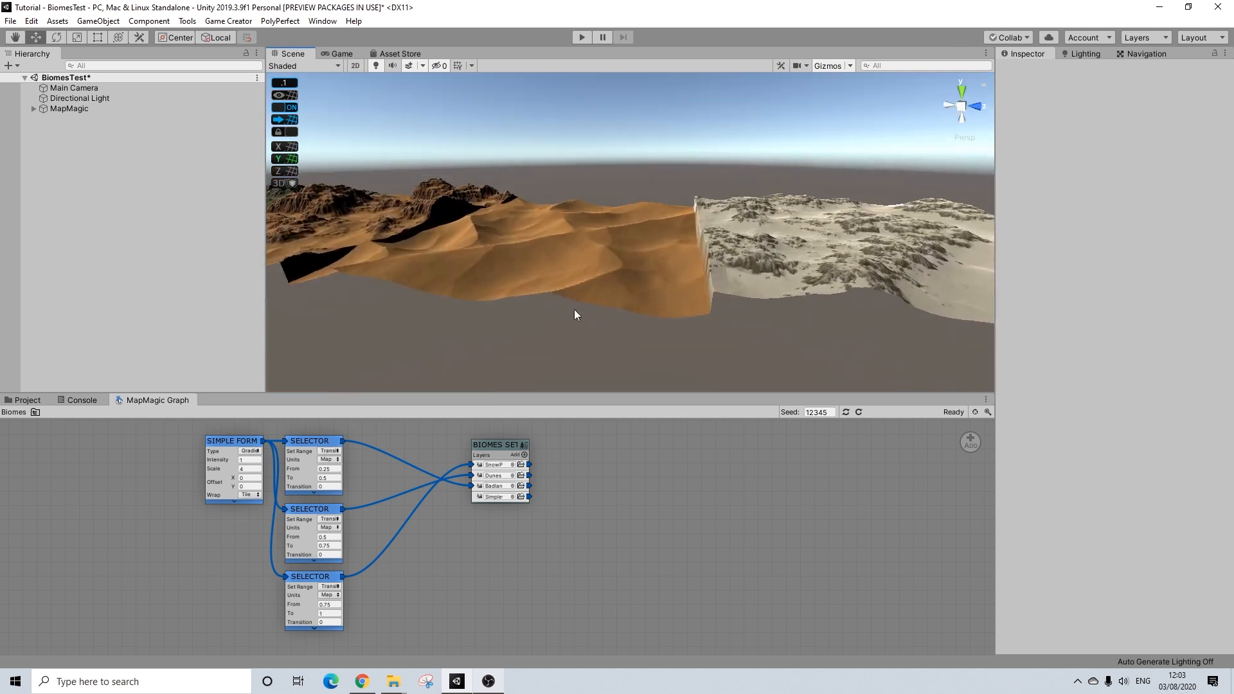
left_click_drag(575, 315, 673, 339)
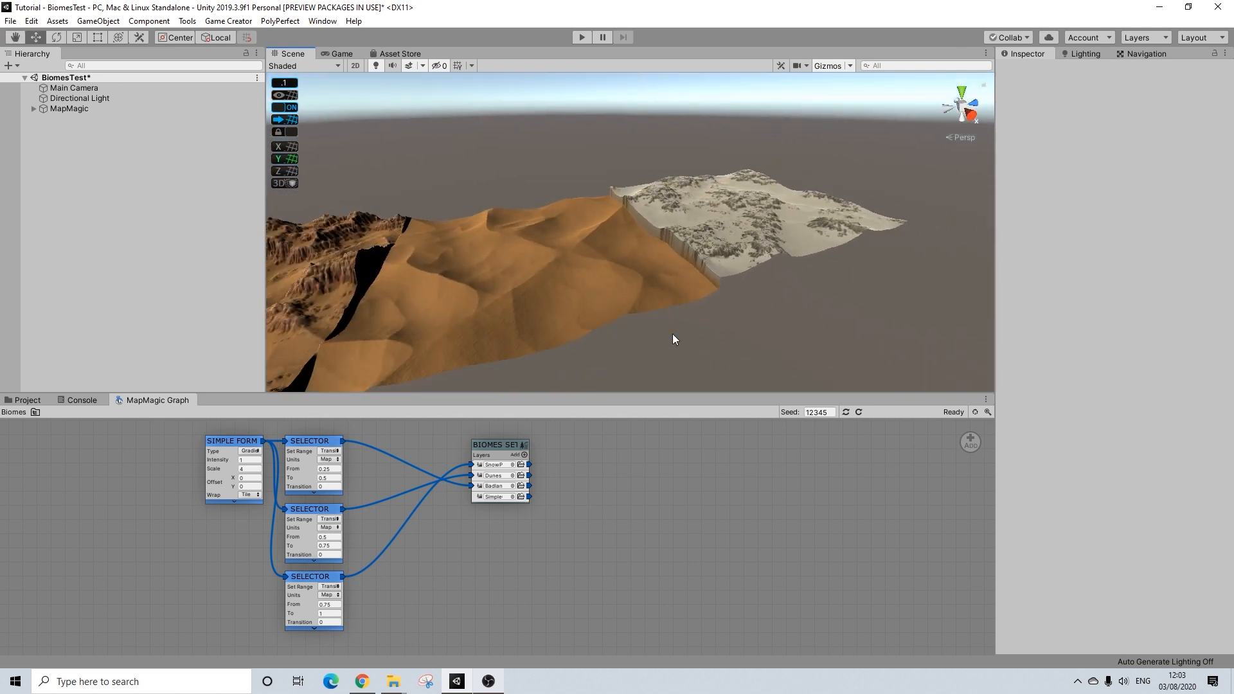
left_click_drag(673, 339, 583, 361)
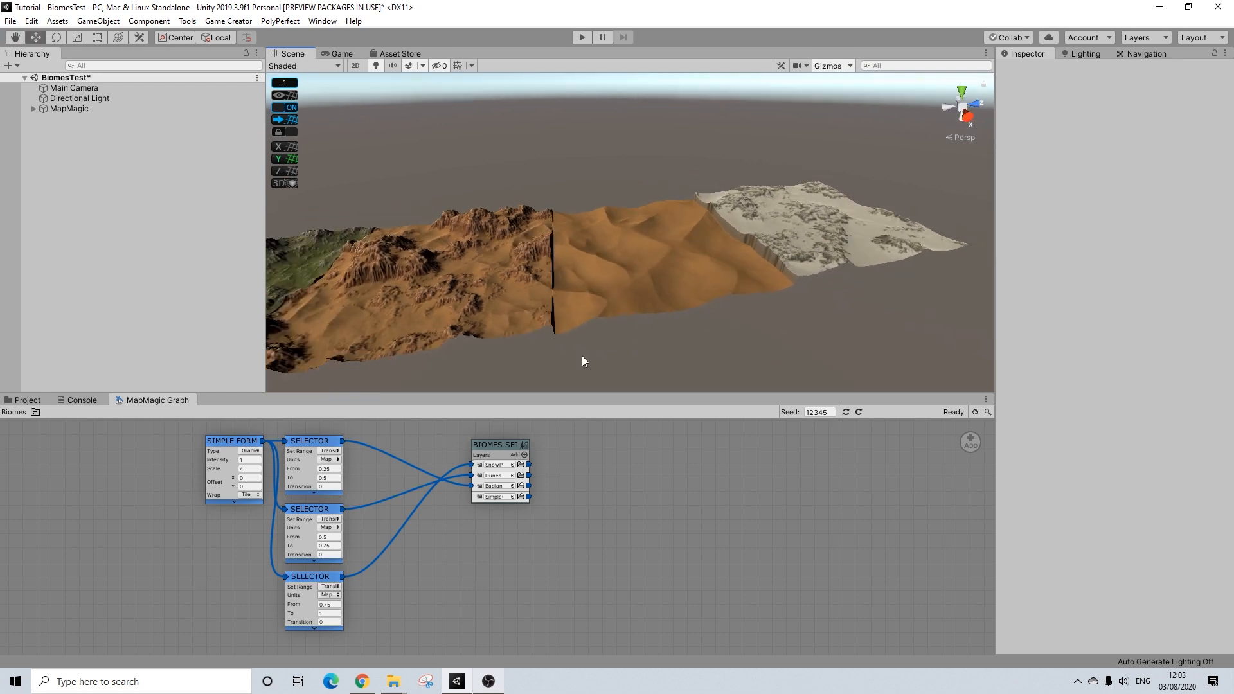
left_click_drag(582, 360, 661, 305)
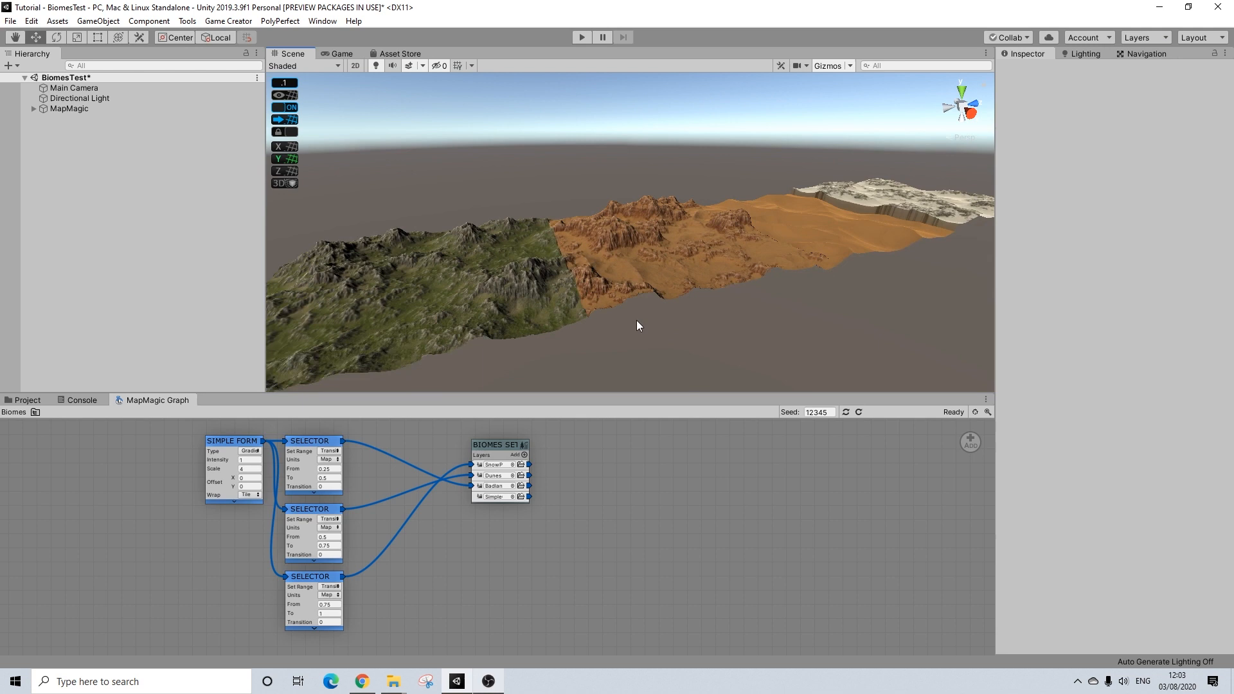
left_click_drag(638, 326, 630, 356)
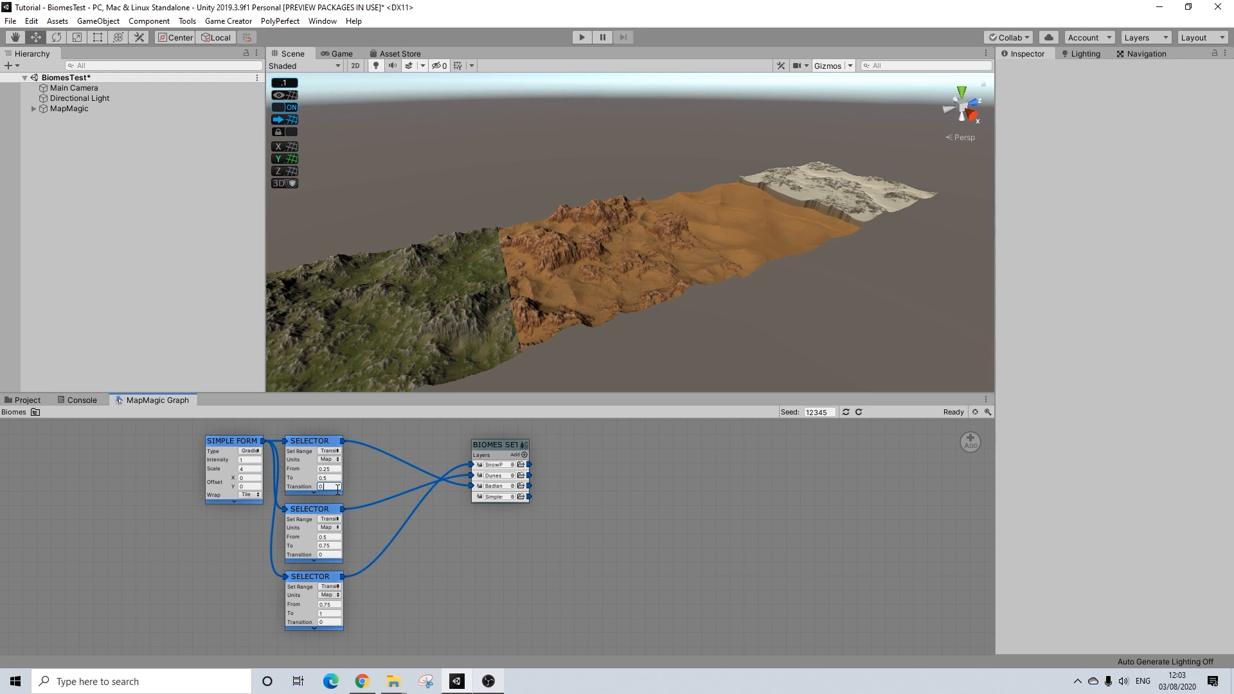
type("0.1")
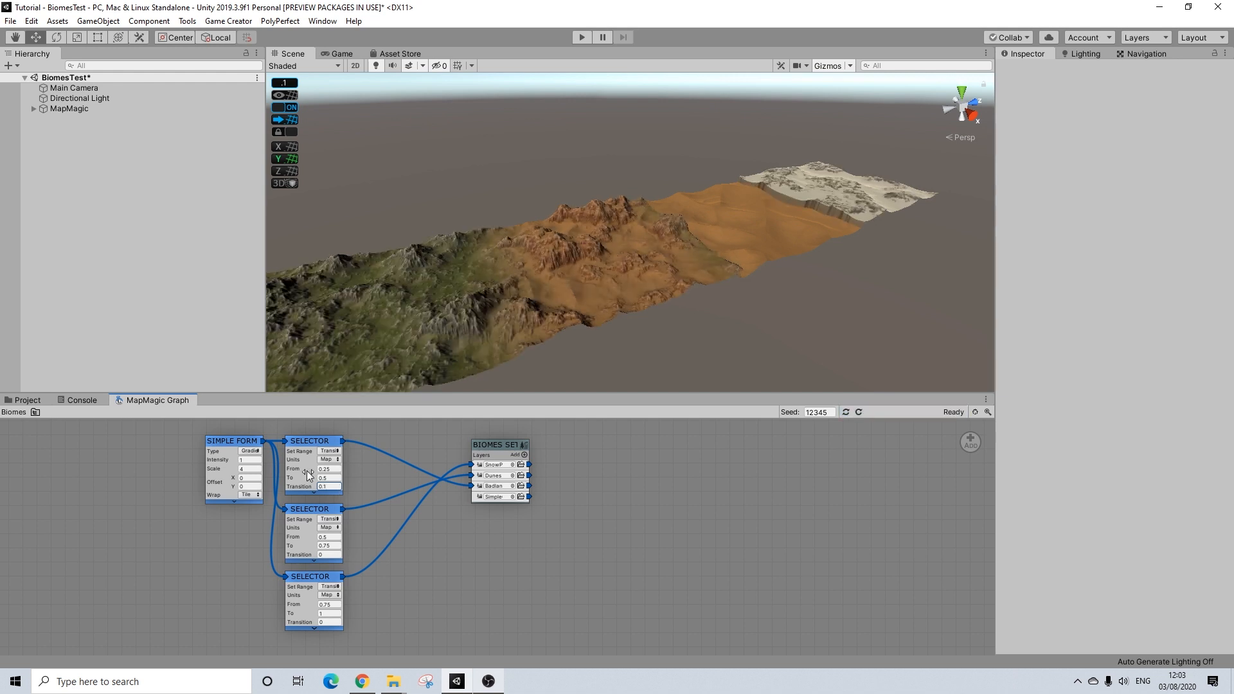
left_click(329, 555)
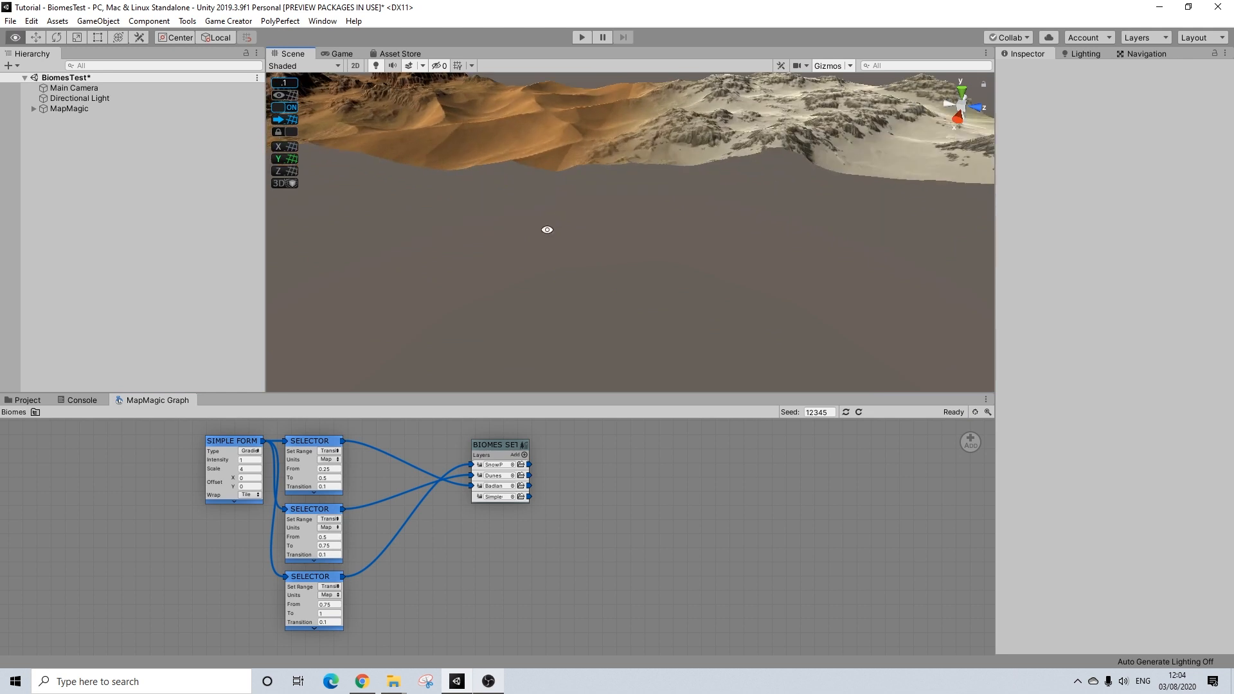
- Move the view close to the terrain edge to check the 0.3 Transition blends
left_click_drag(547, 229, 671, 256)
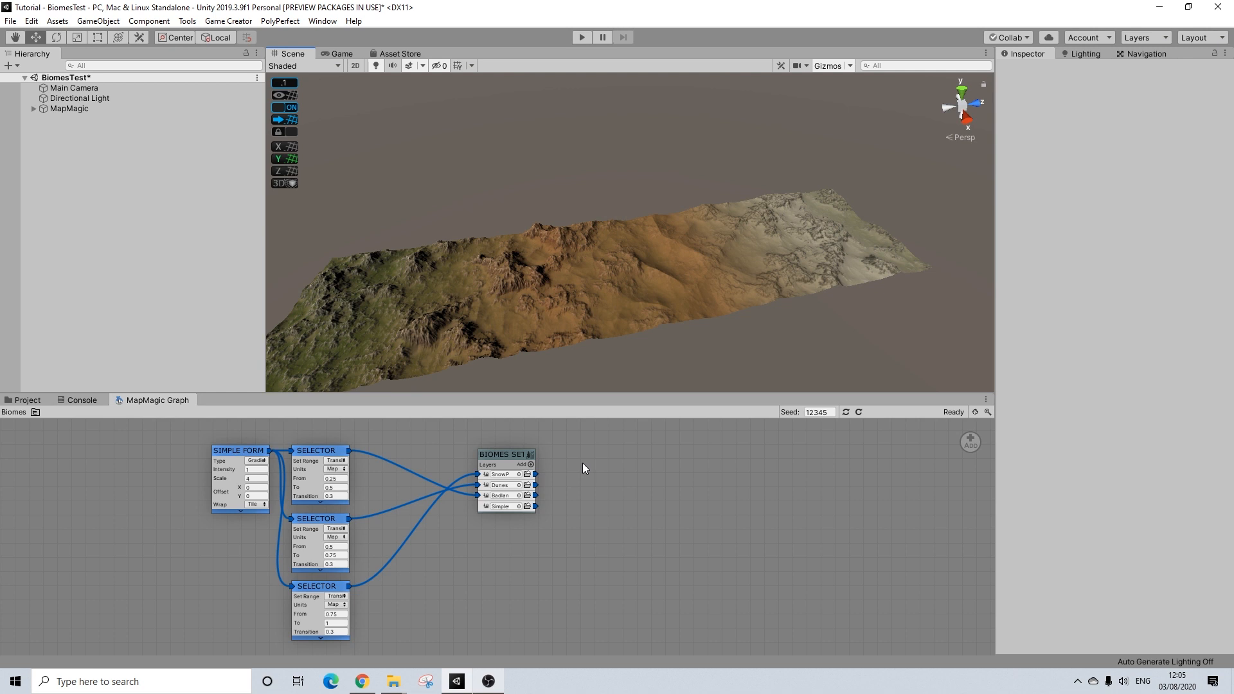
- Add an unconnected Levels modifier node beside Biomes Set and orbit the terrain strip
right_click(586, 468)
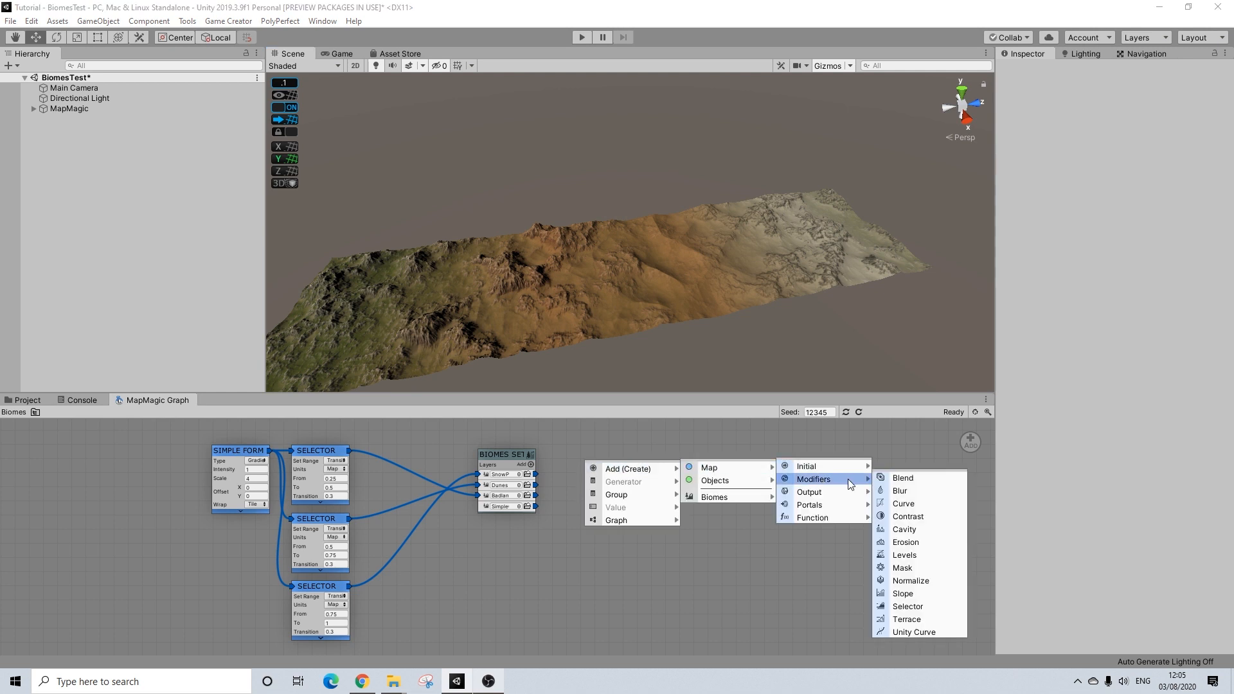
left_click(903, 555)
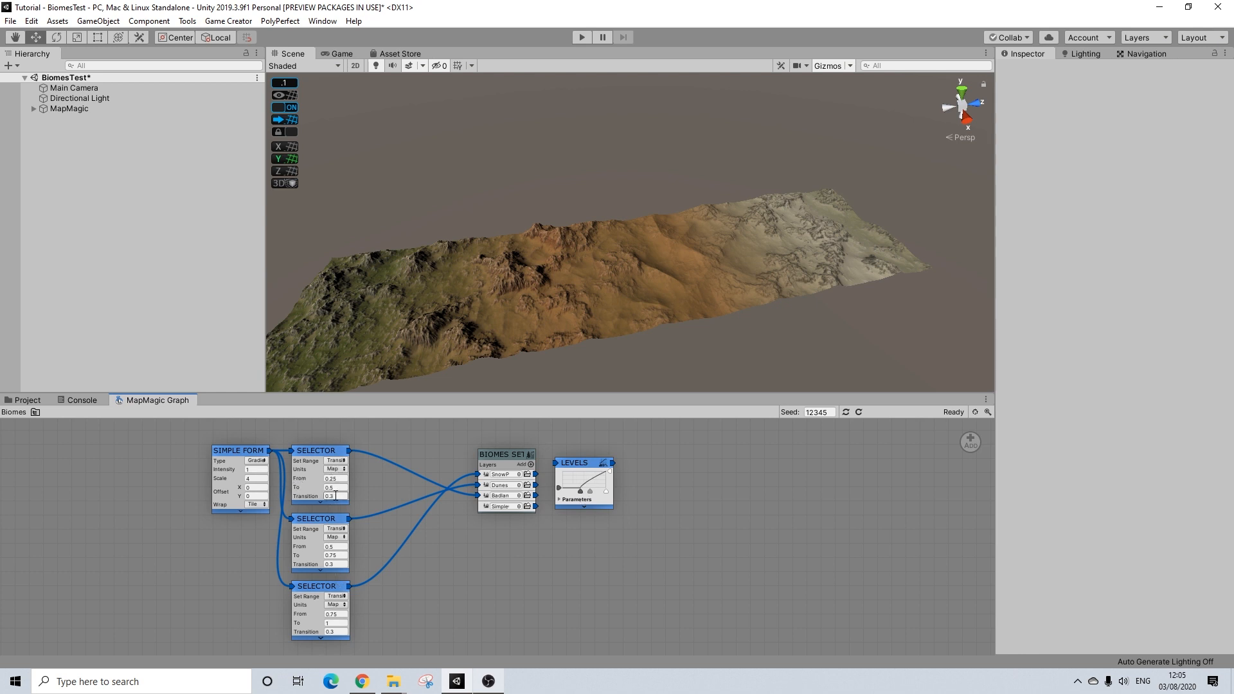
right_click(573, 463)
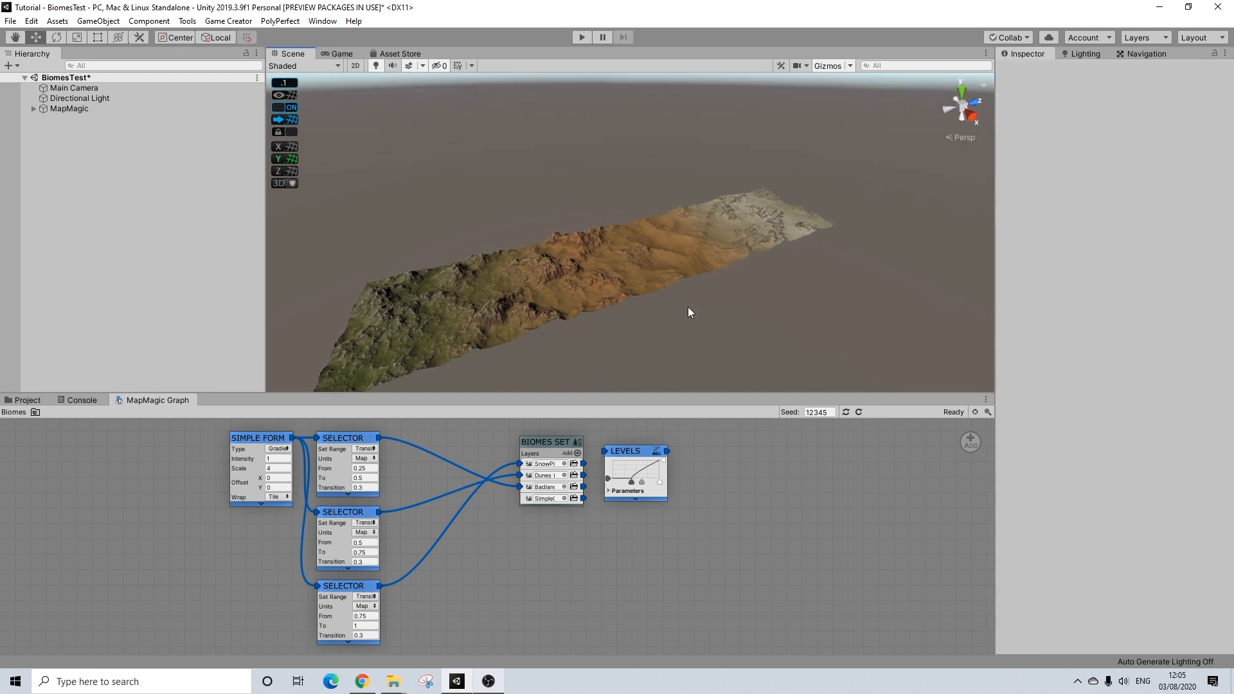
left_click_drag(688, 312, 708, 283)
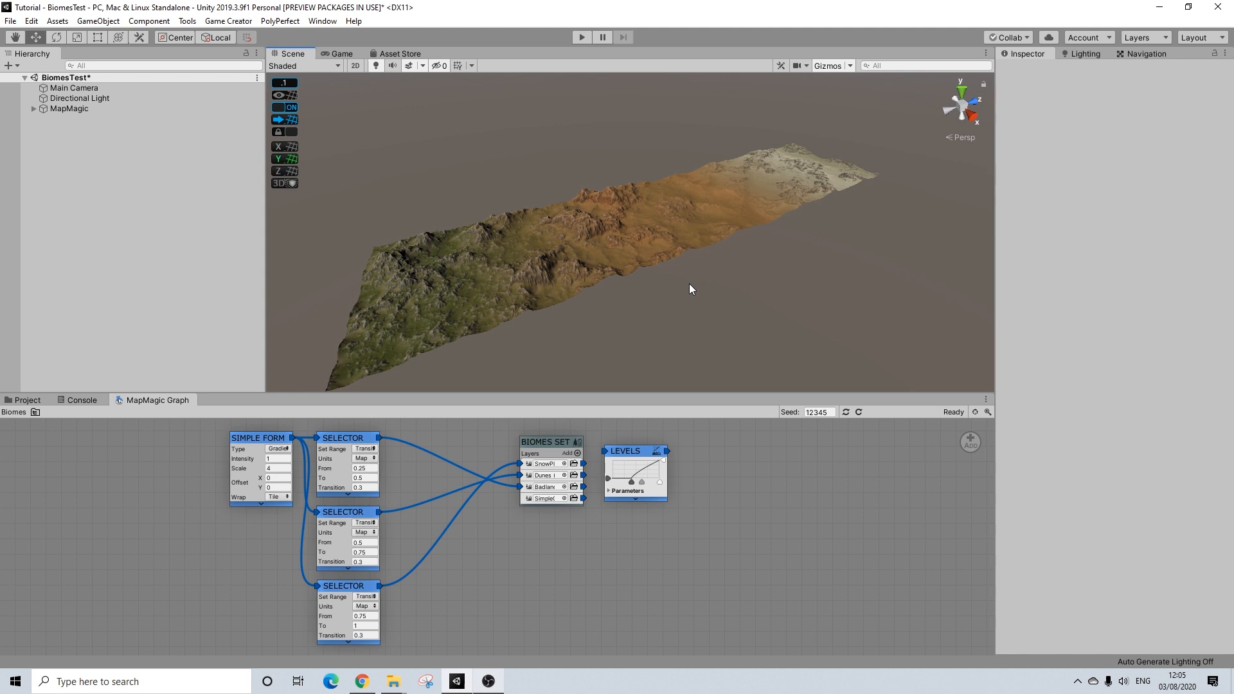
left_click(364, 468)
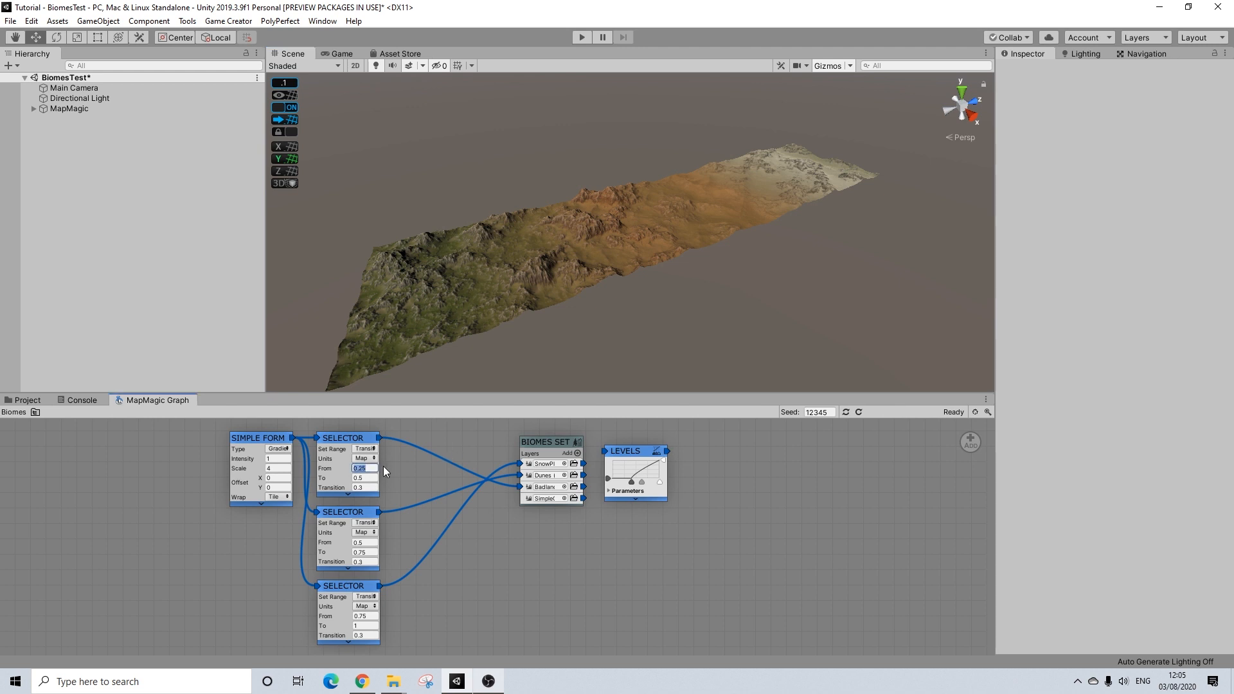
- Change the first Selector's From value from 0.25 to 0.1, widening the orange badlands band
type("0.1")
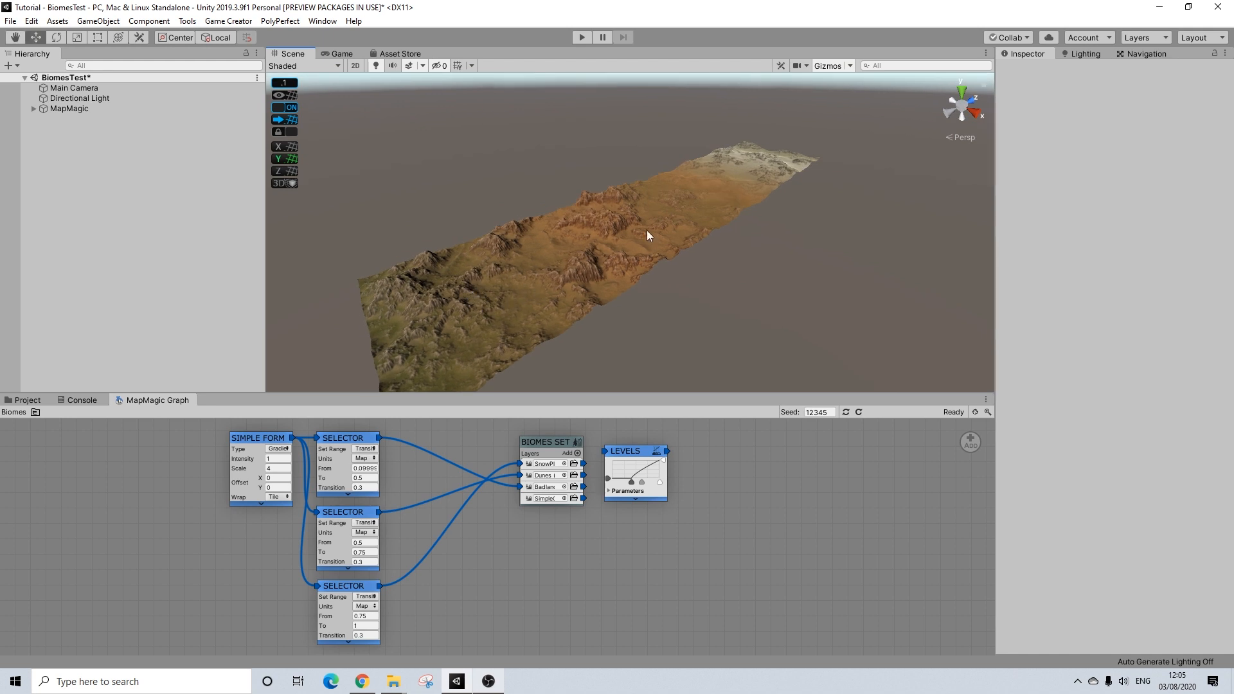
left_click(365, 468)
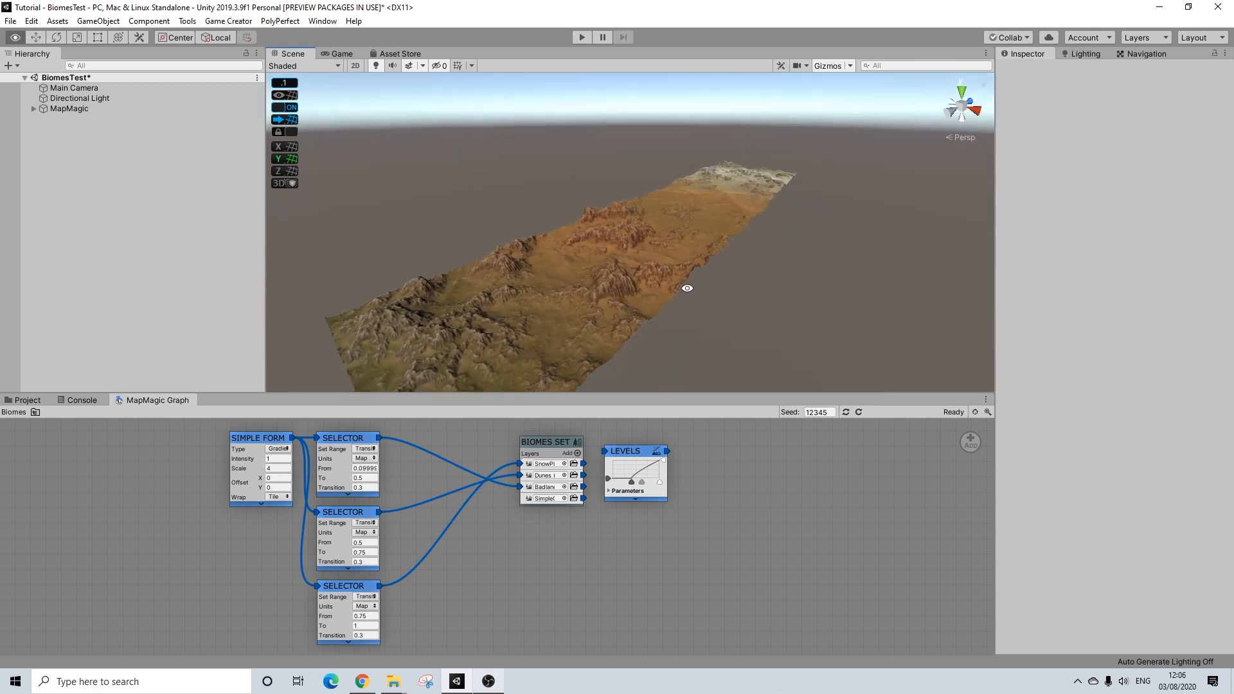
left_click_drag(687, 288, 597, 315)
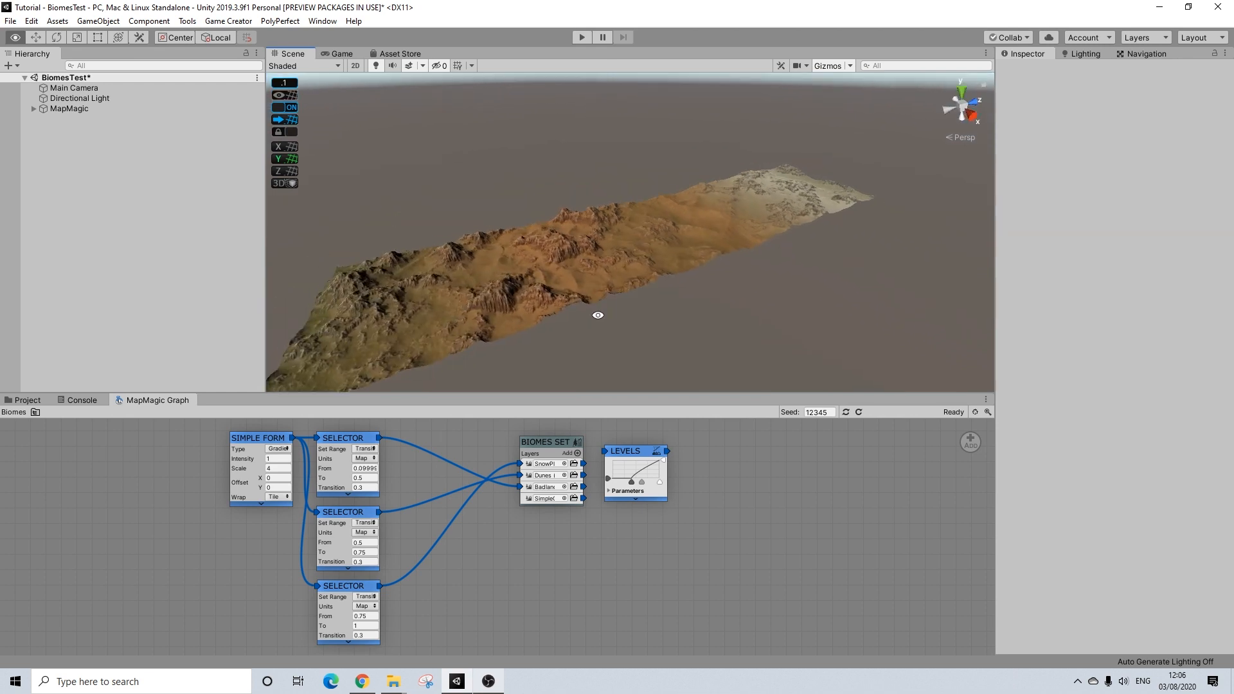